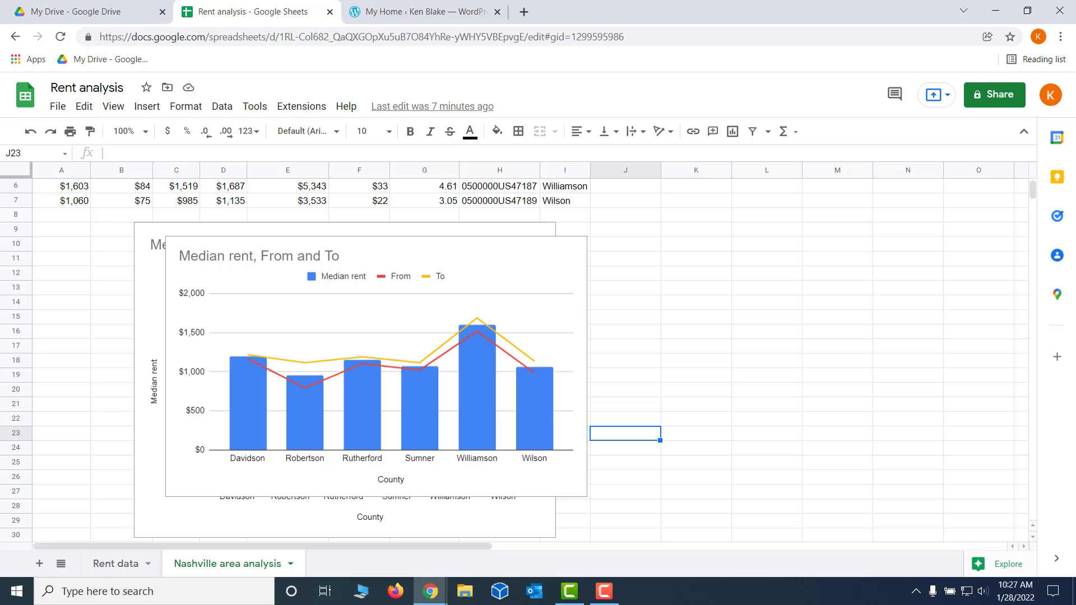
mouse_move(1025, 479)
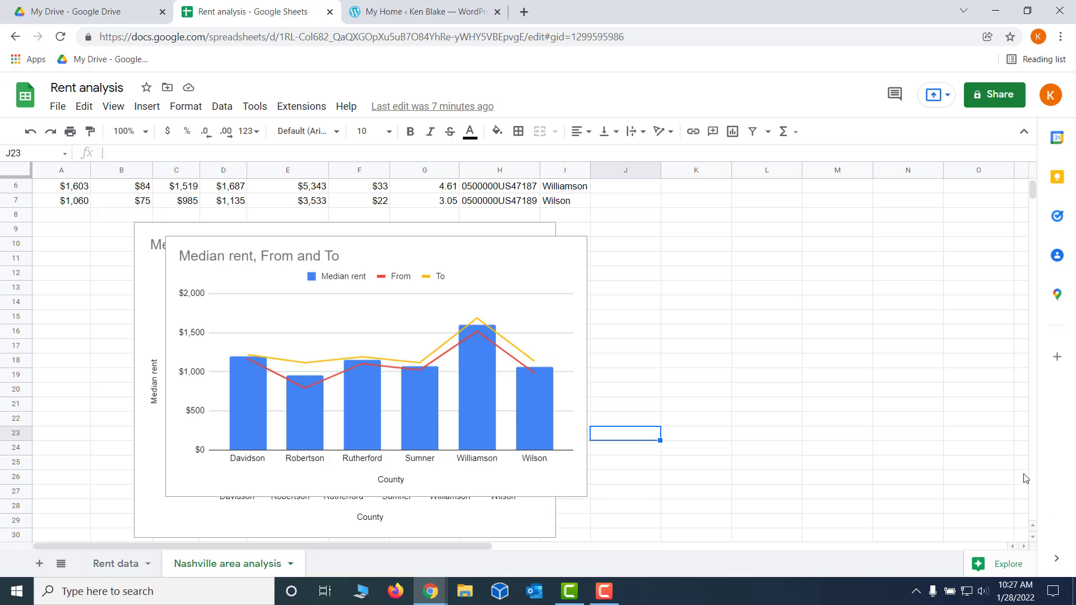
mouse_move(553, 252)
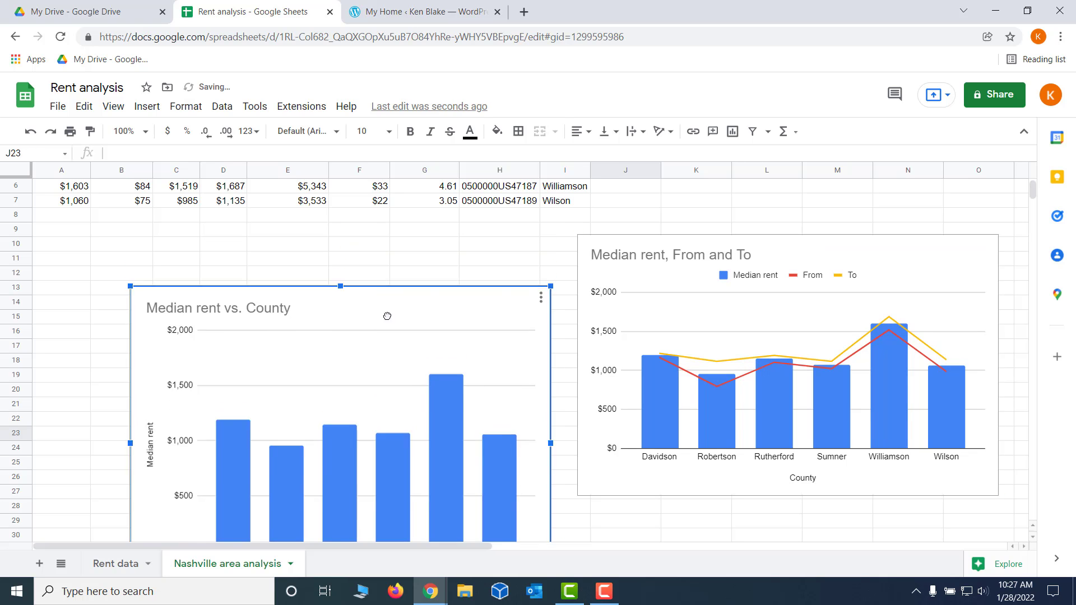
Scroll down to the combo chart below the data table.
scroll("down", 3)
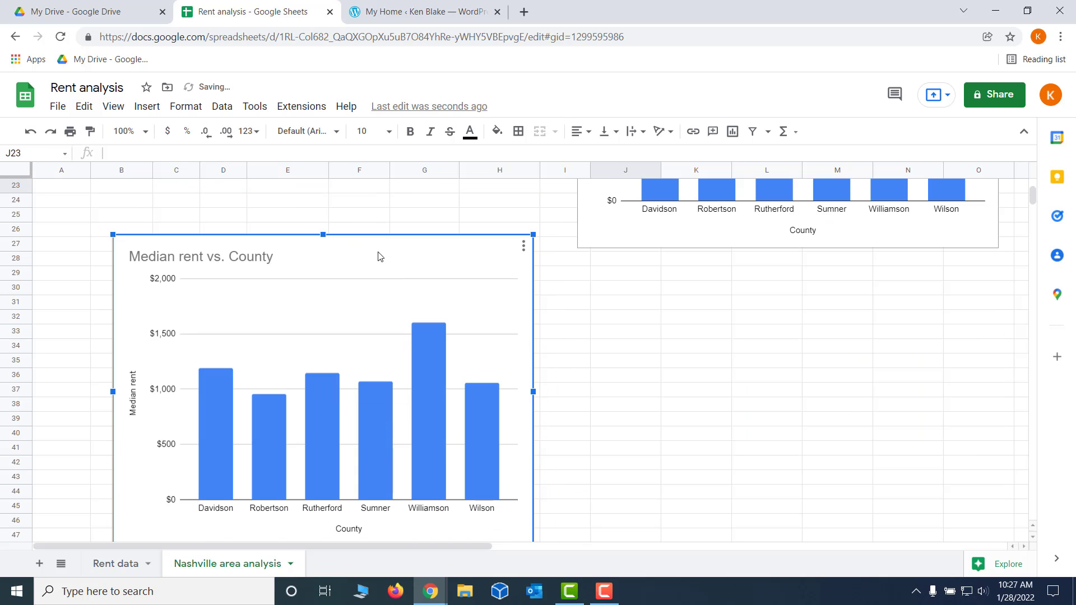
scroll("down", 3)
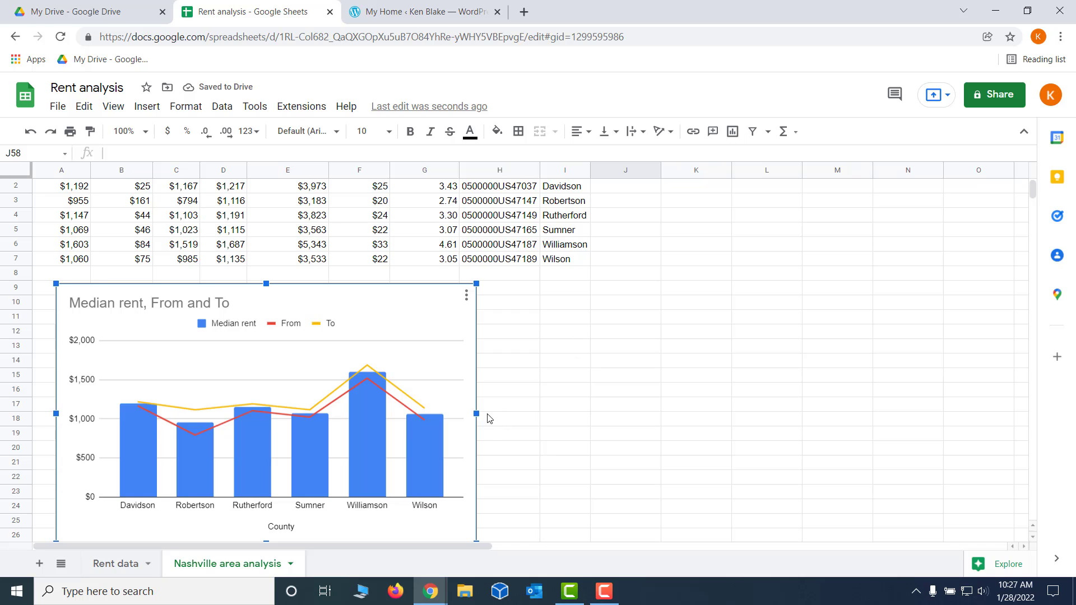
Drag the bottom edge of the Median rent, From and To chart downward to enlarge it.
scroll("down", 3)
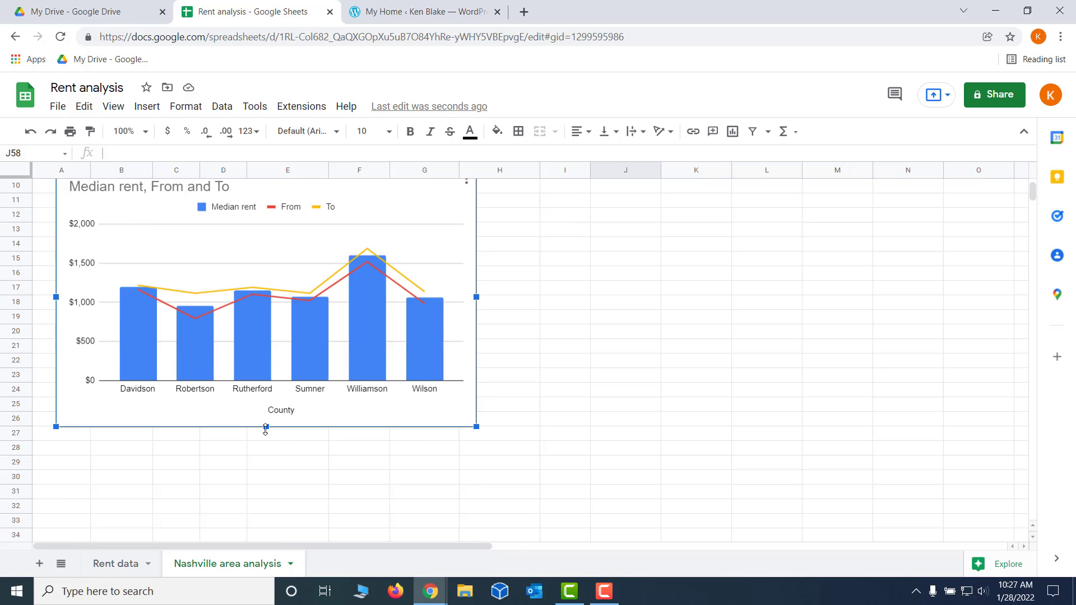
left_click_drag(266, 426, 266, 488)
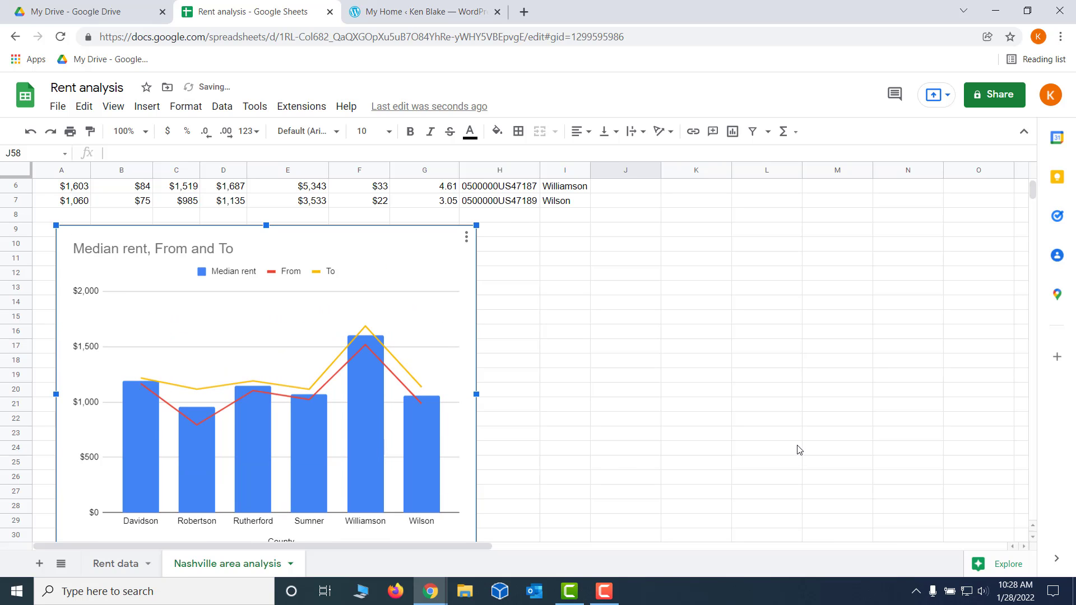
mouse_move(800, 438)
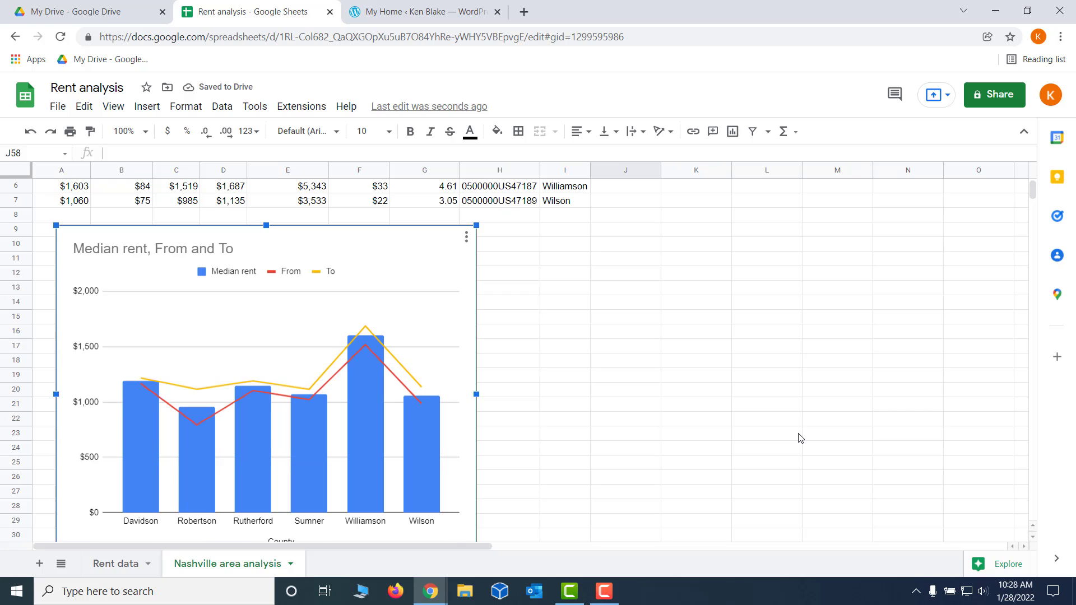
mouse_move(600, 510)
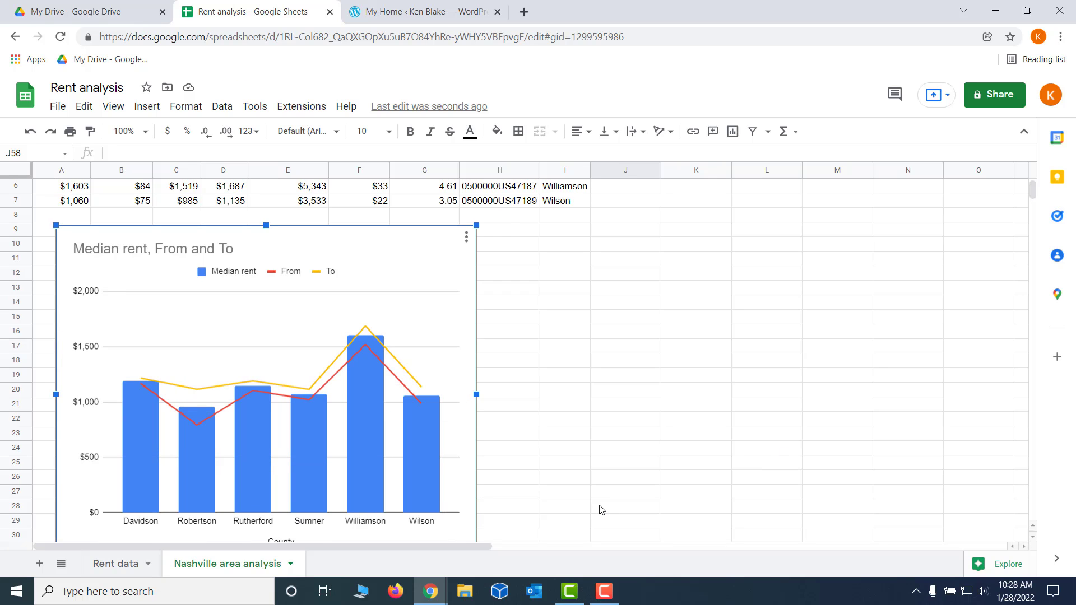
mouse_move(449, 489)
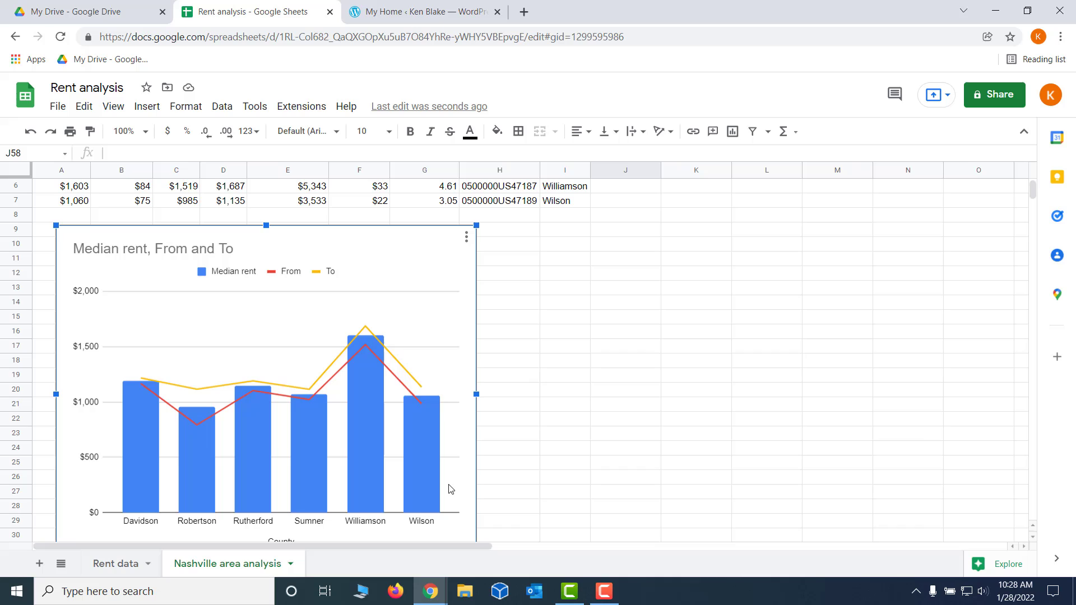
mouse_move(547, 305)
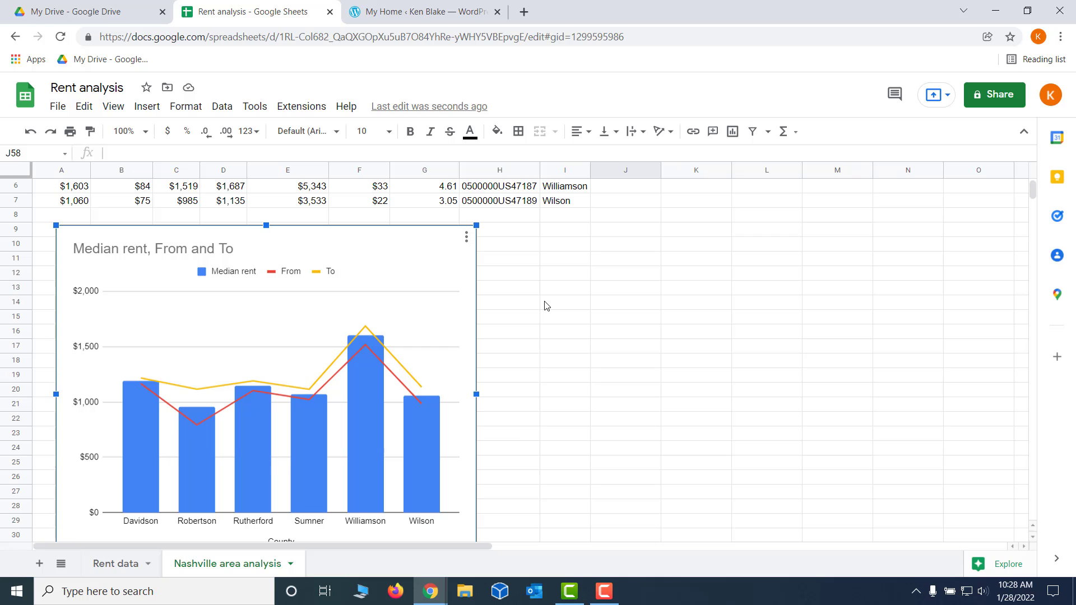
mouse_move(131, 445)
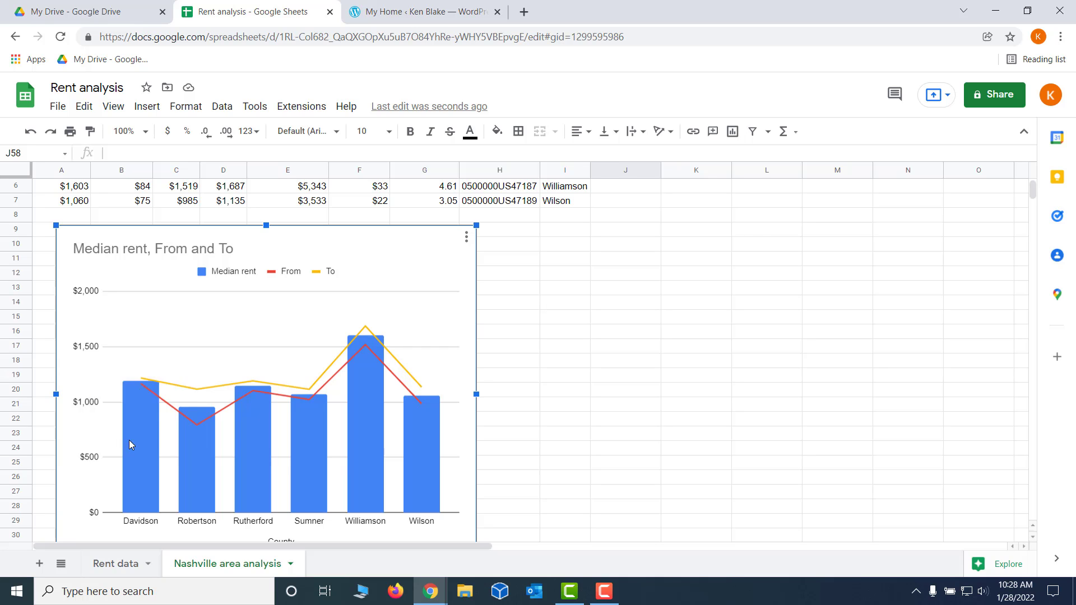
mouse_move(432, 446)
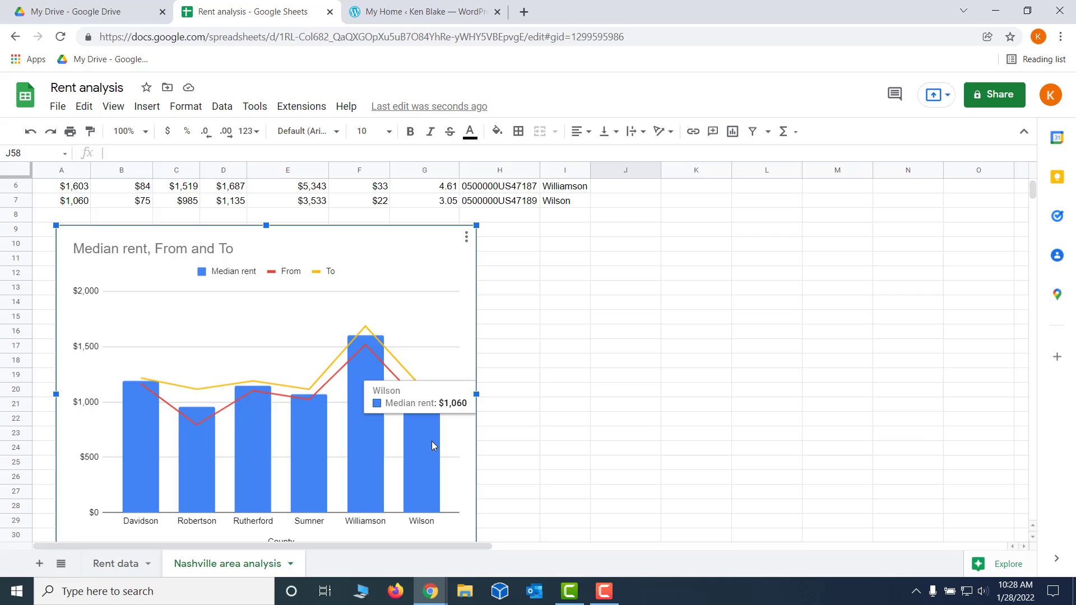
mouse_move(635, 452)
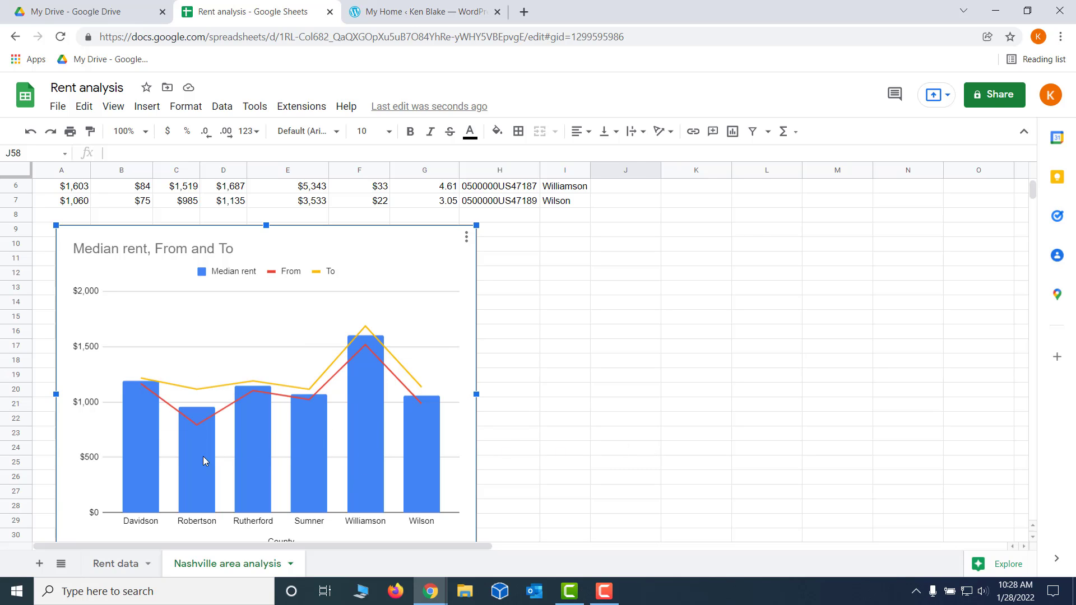
mouse_move(505, 456)
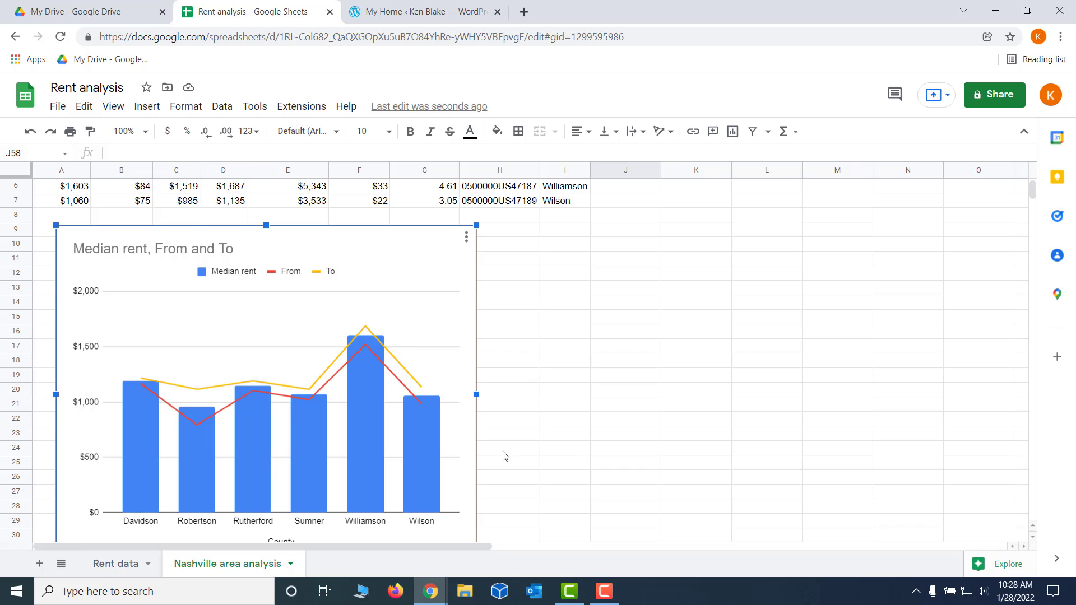
mouse_move(569, 459)
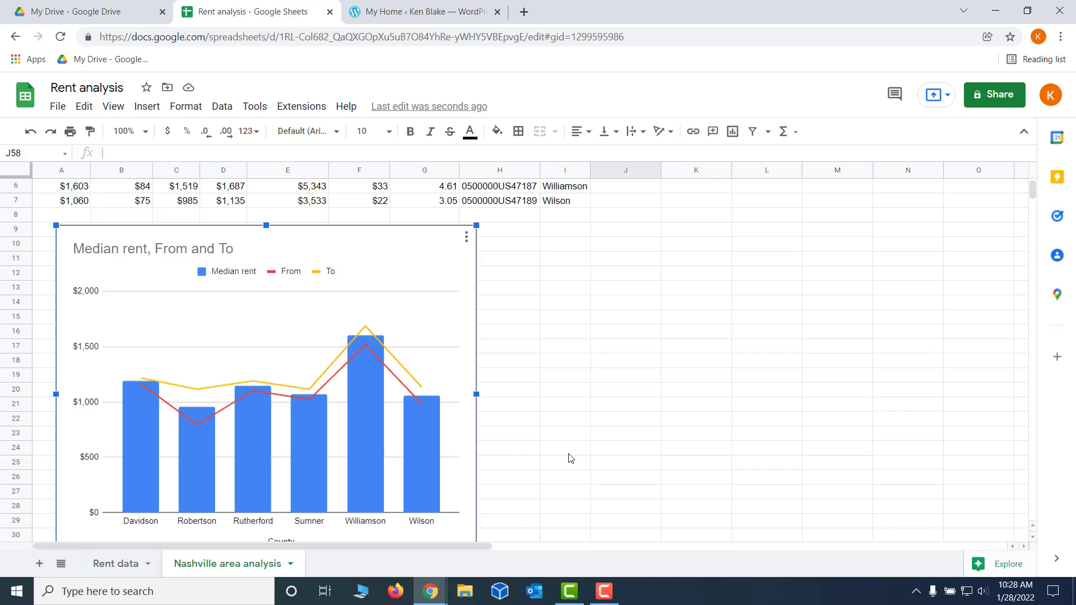
mouse_move(645, 482)
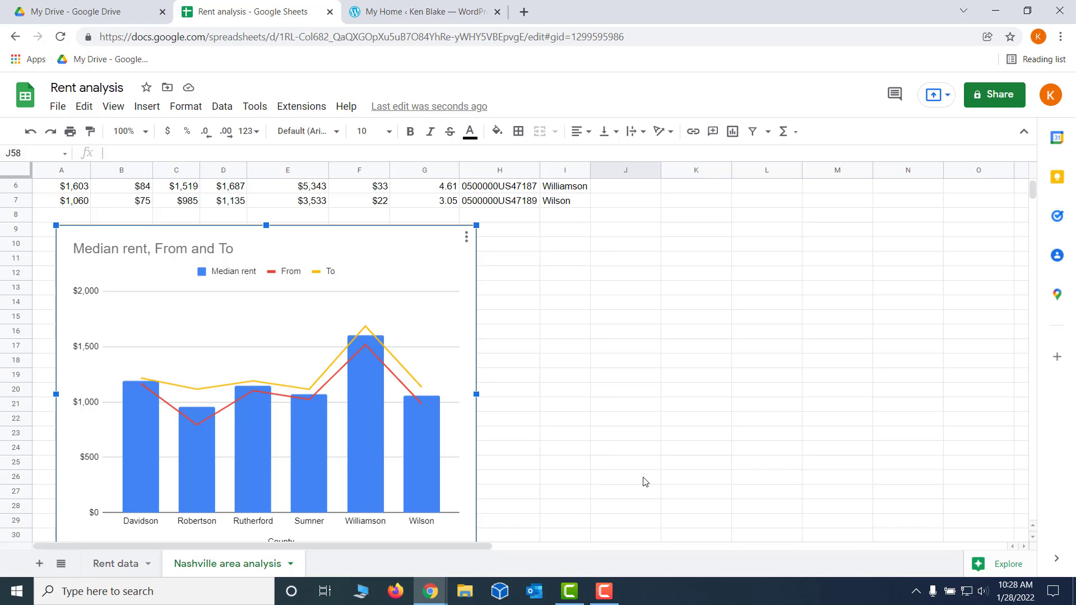
mouse_move(631, 472)
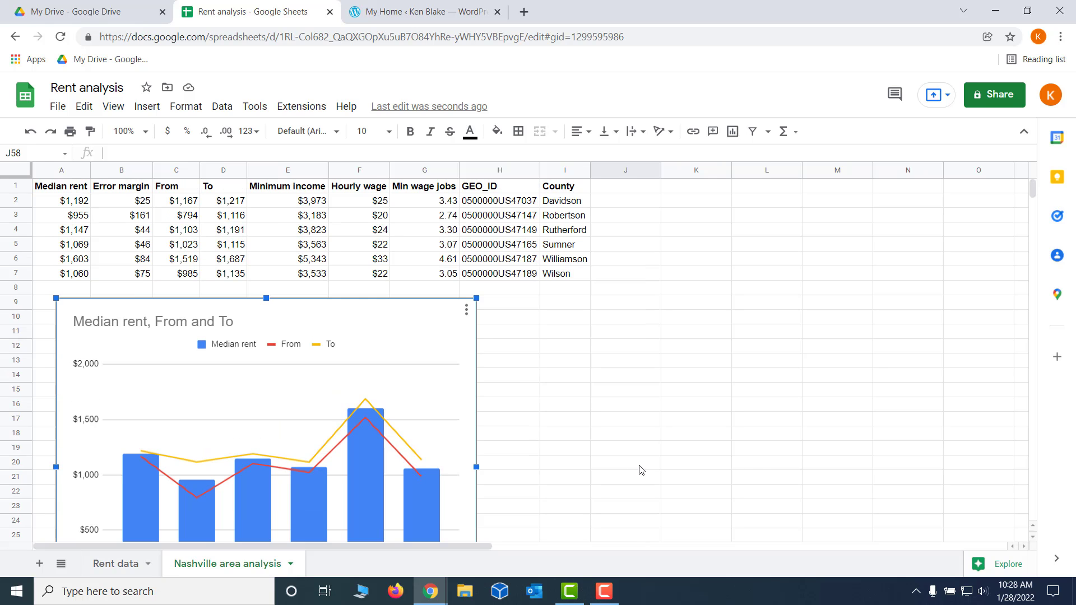
mouse_move(631, 373)
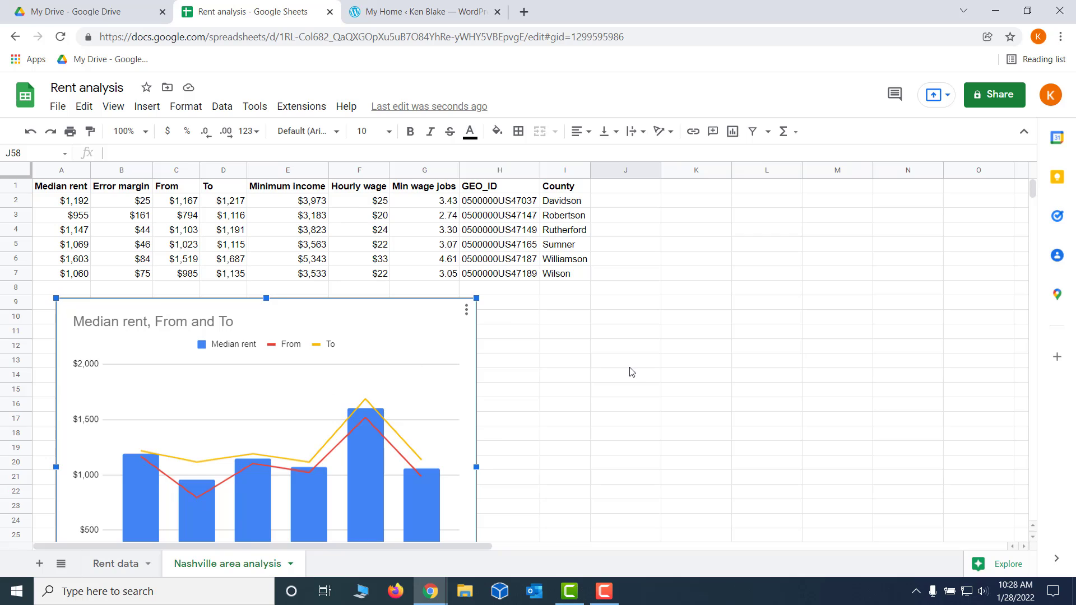
mouse_move(415, 253)
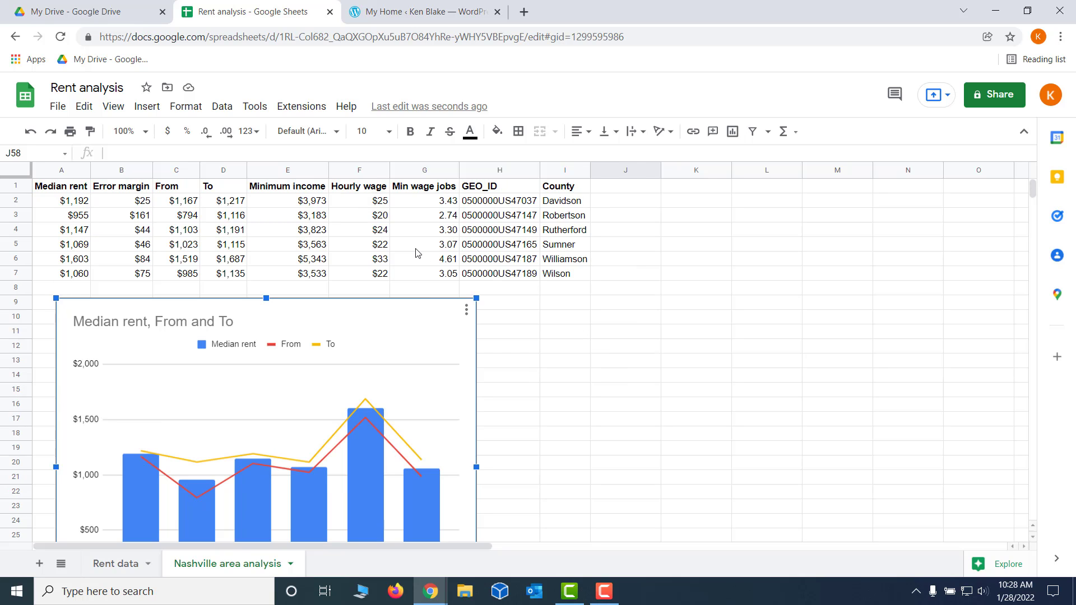
Check Davidson's Error margin and Robertson's From formula, then select the Median rent header.
left_click(121, 200)
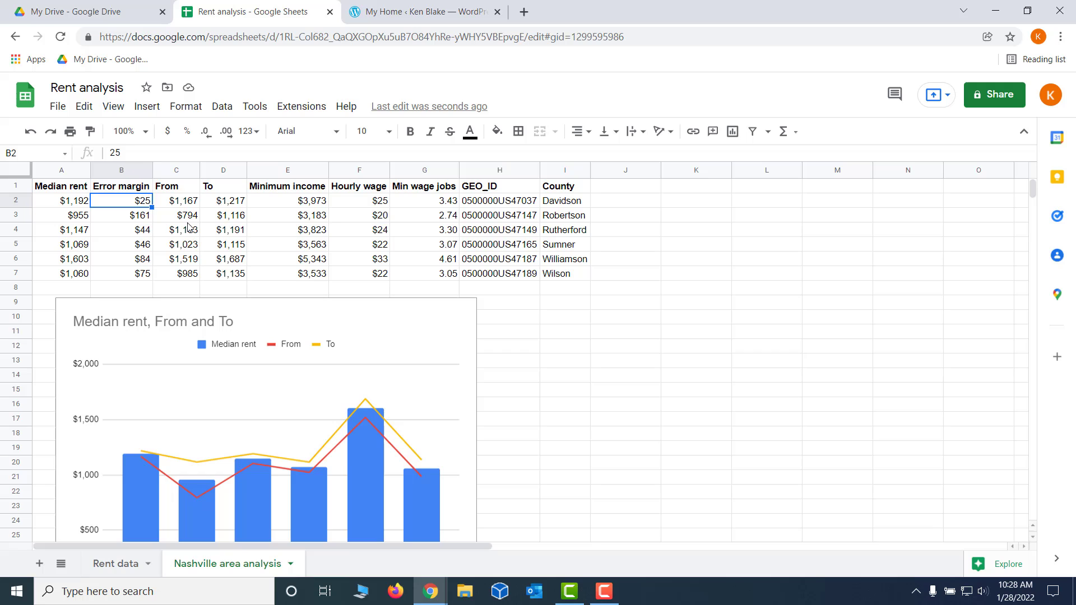
left_click(176, 214)
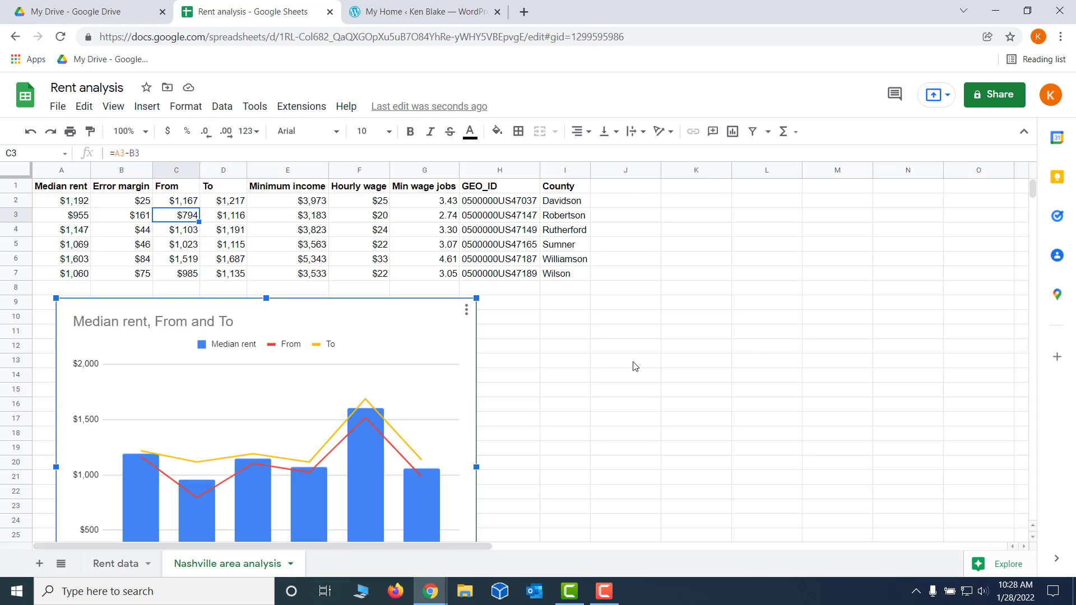
mouse_move(602, 346)
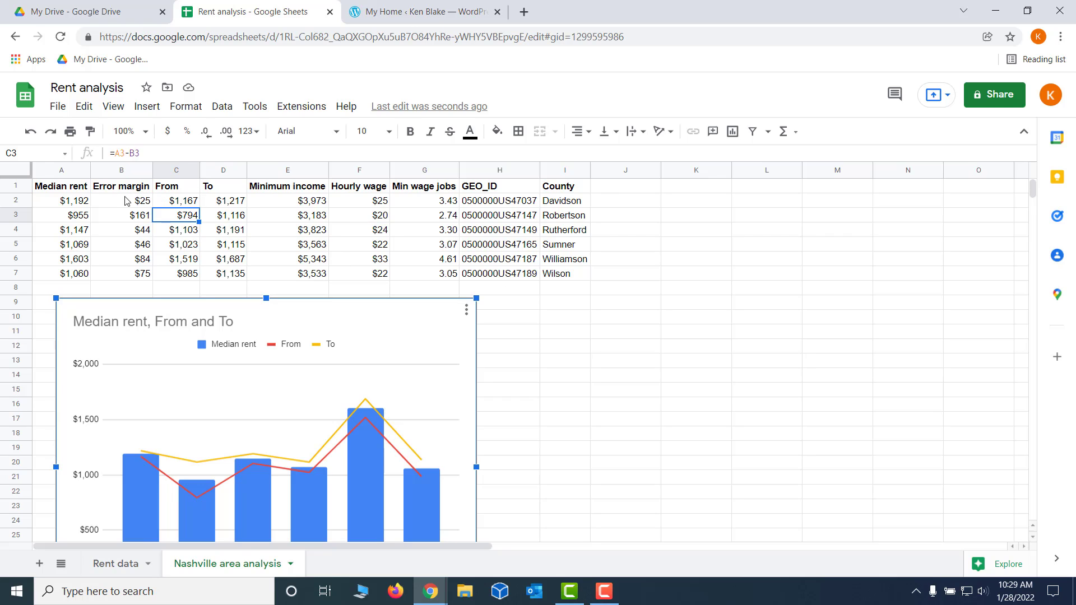
left_click(61, 186)
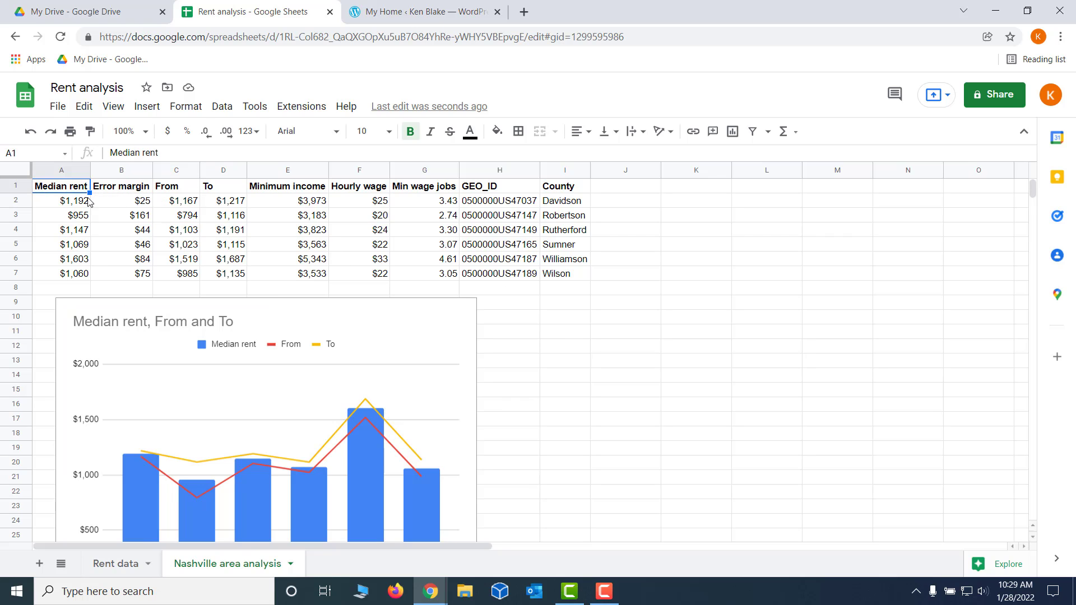
mouse_move(252, 355)
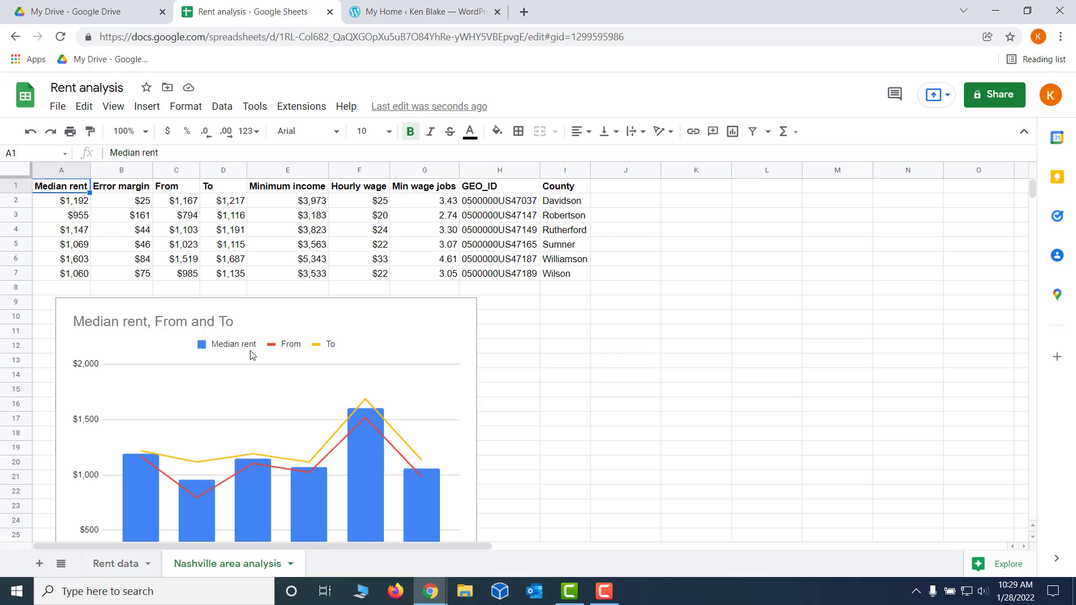
mouse_move(249, 354)
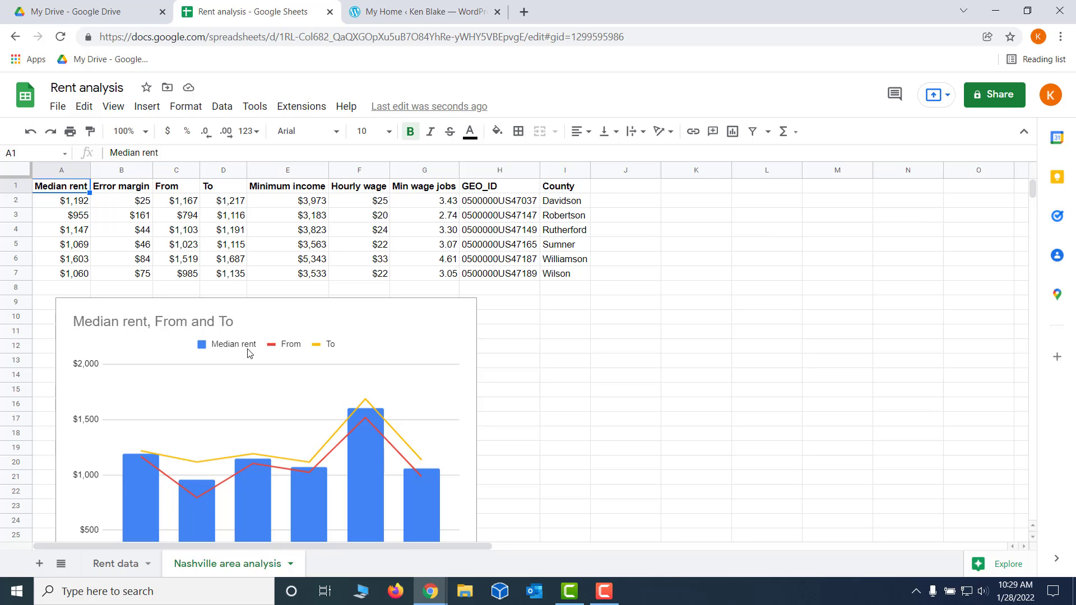
mouse_move(644, 333)
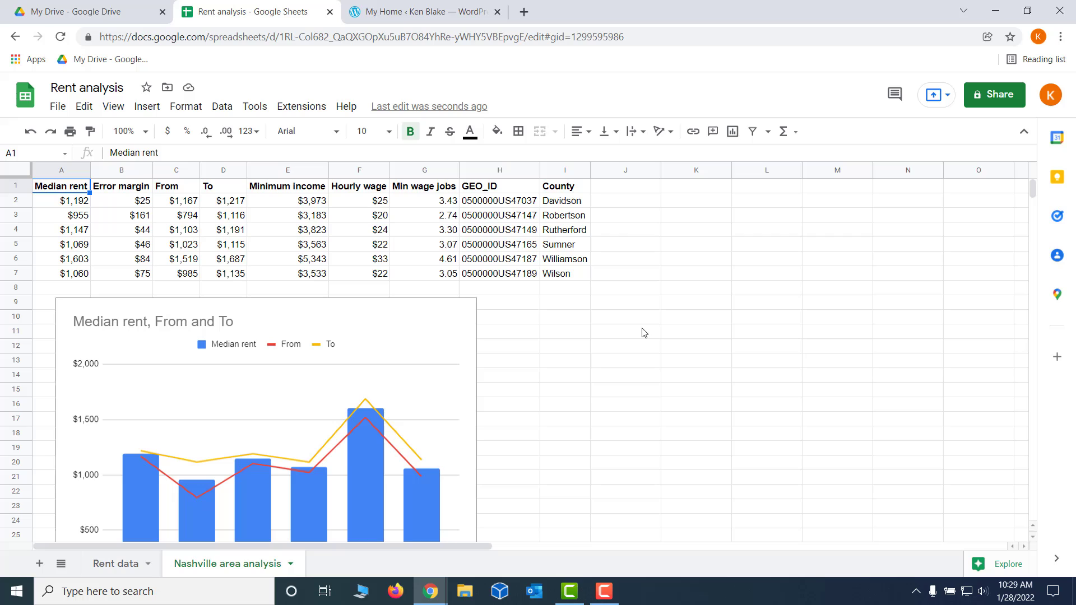
left_click(624, 332)
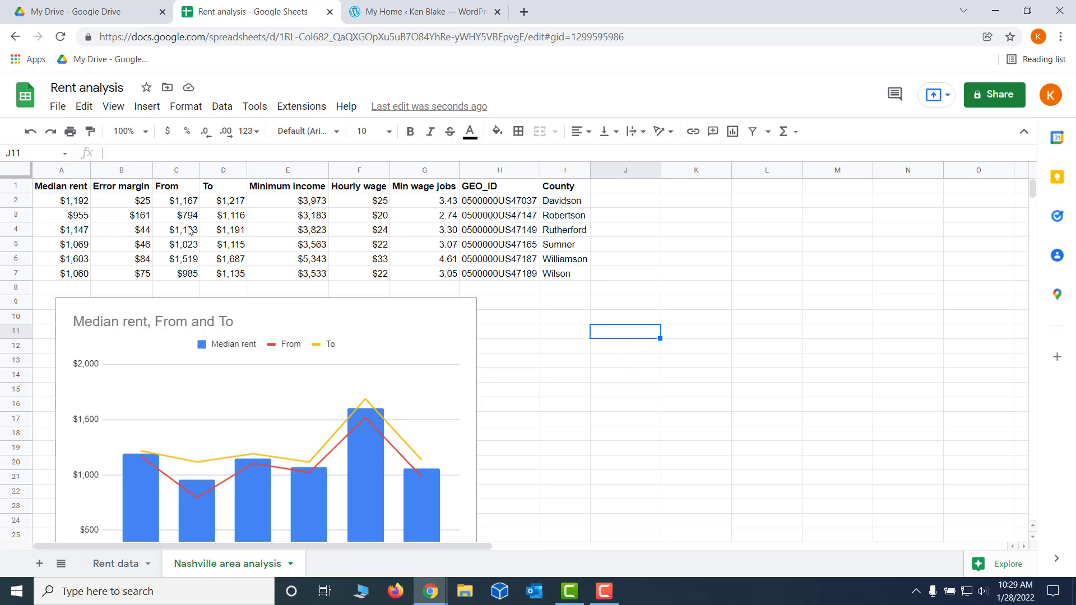
mouse_move(80, 190)
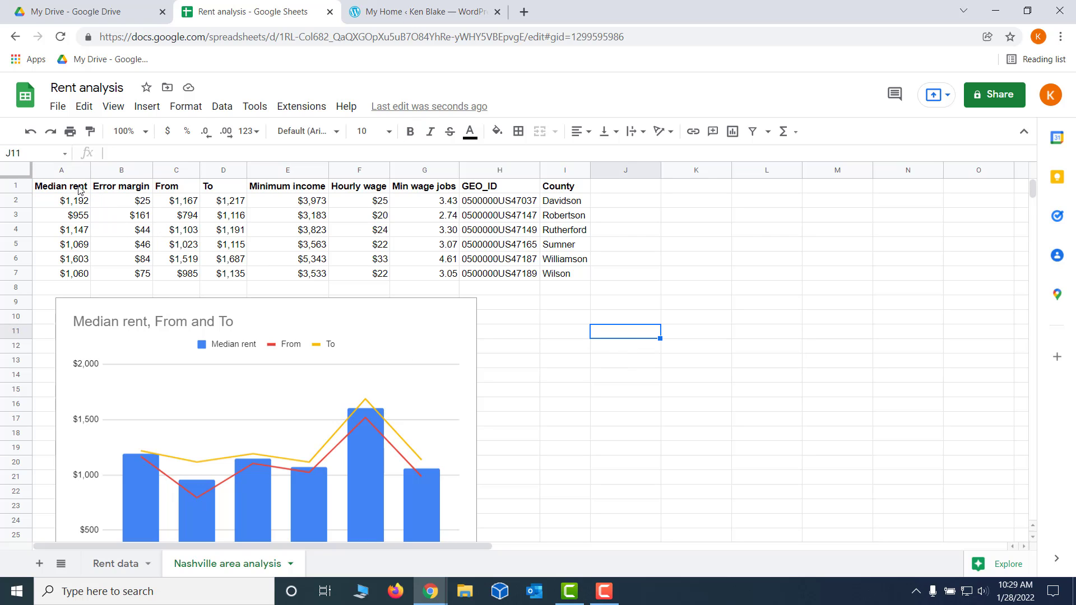
mouse_move(532, 359)
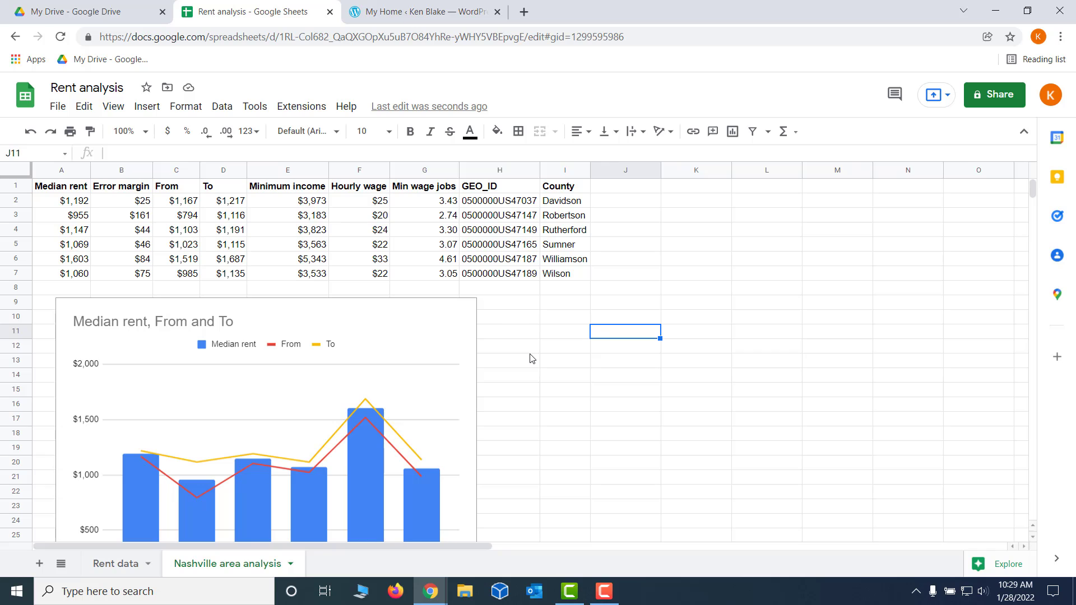
mouse_move(508, 345)
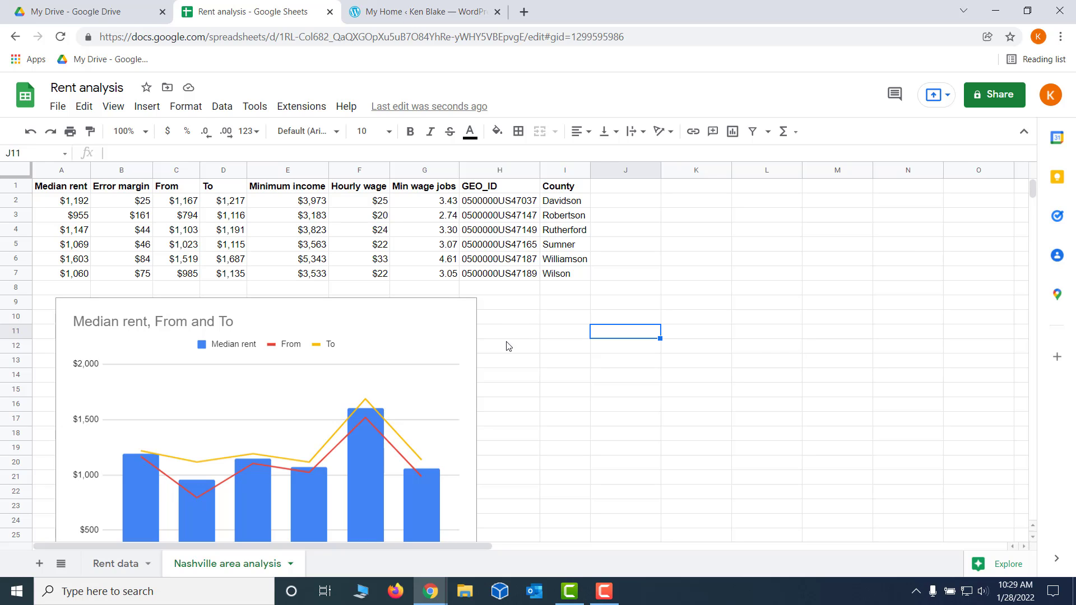
mouse_move(531, 372)
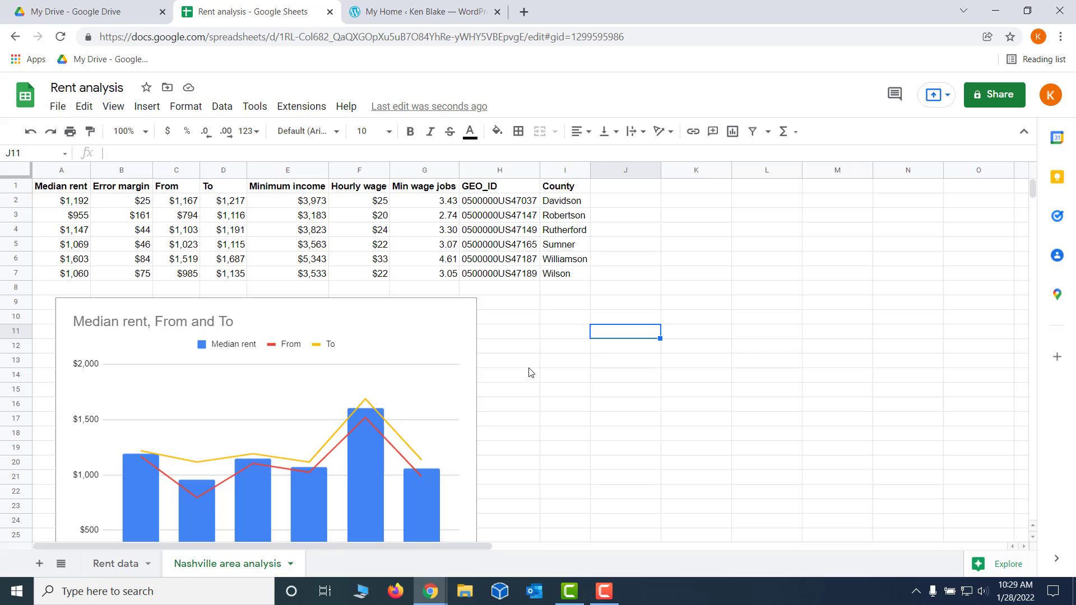
mouse_move(98, 203)
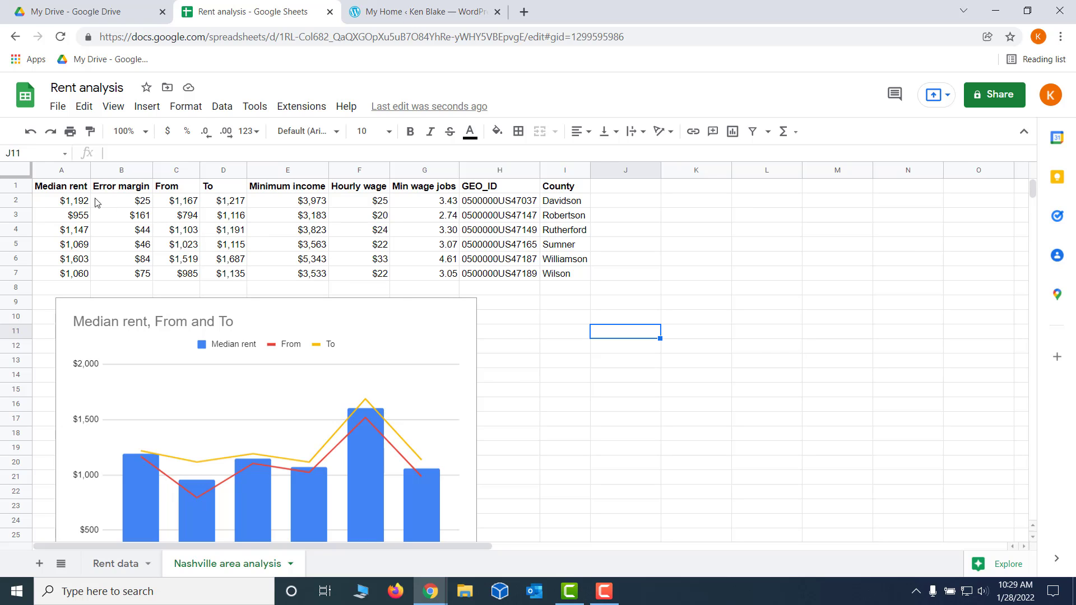
left_click(61, 187)
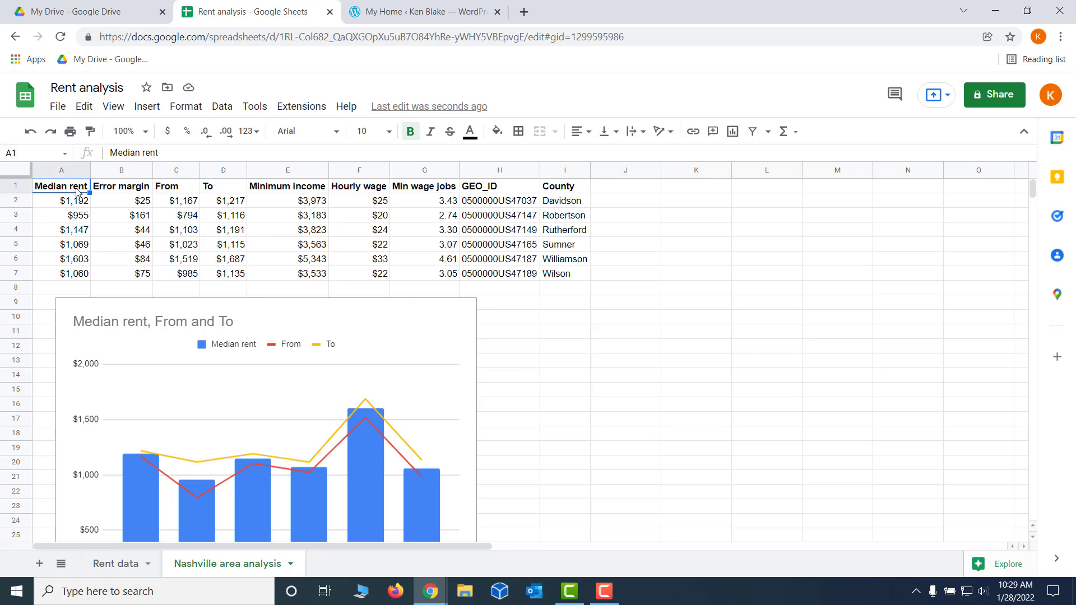
mouse_move(52, 180)
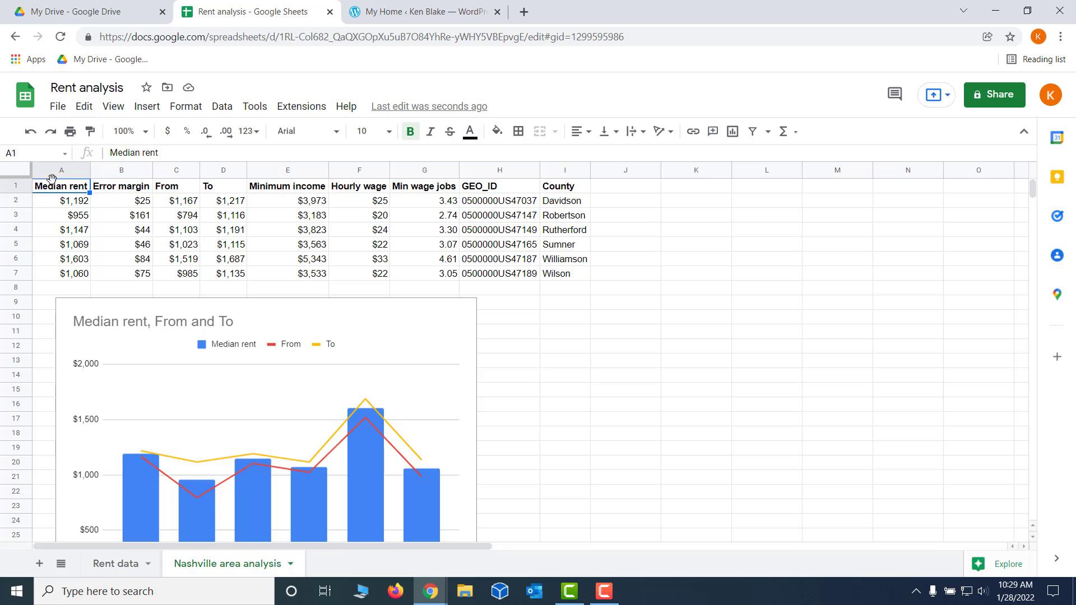
mouse_move(17, 176)
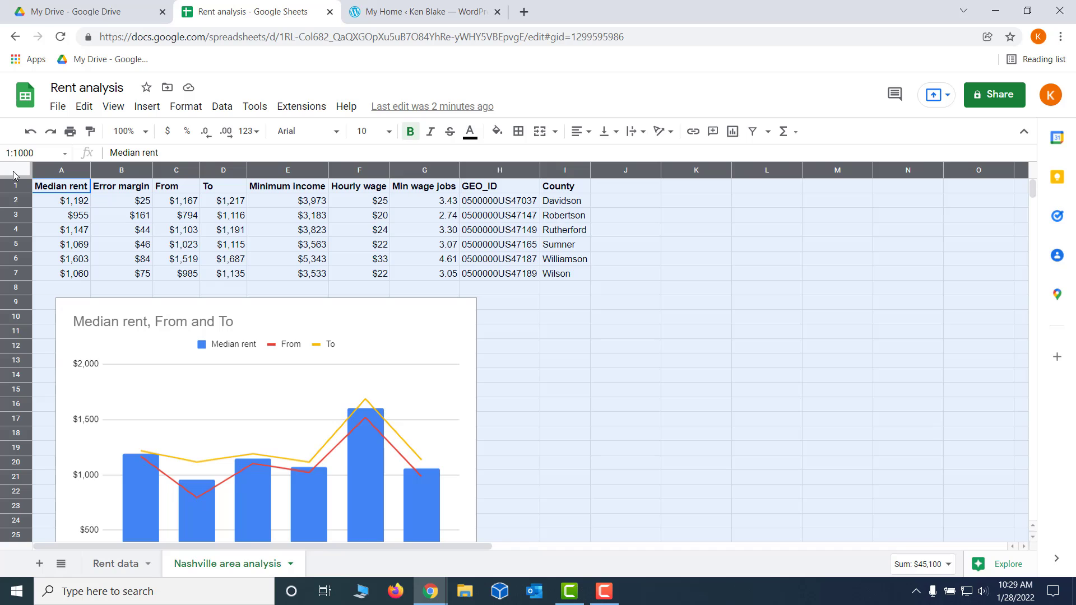
left_click(61, 186)
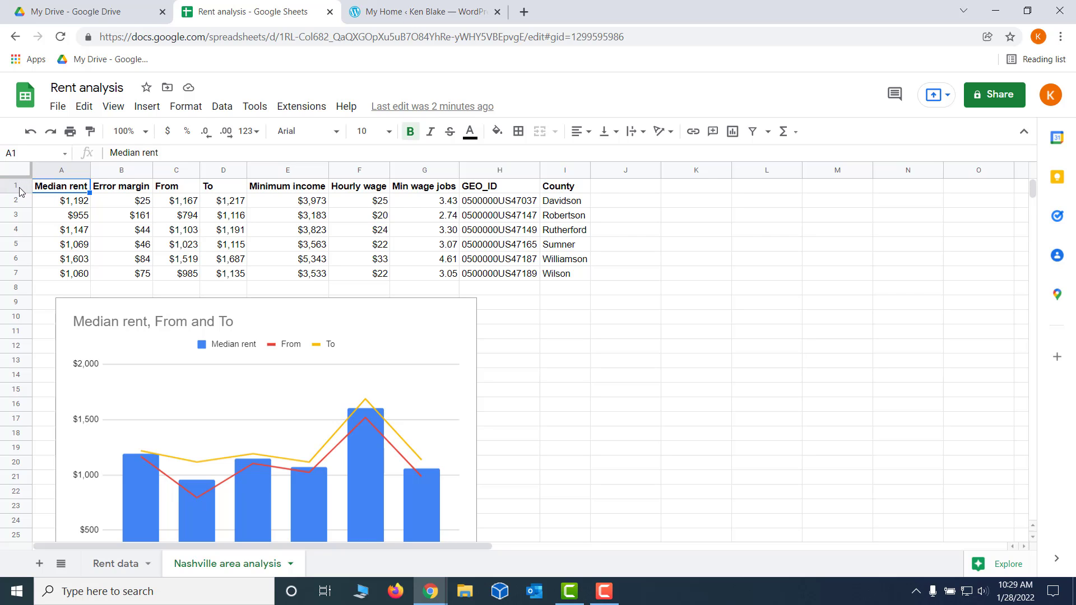
mouse_move(61, 174)
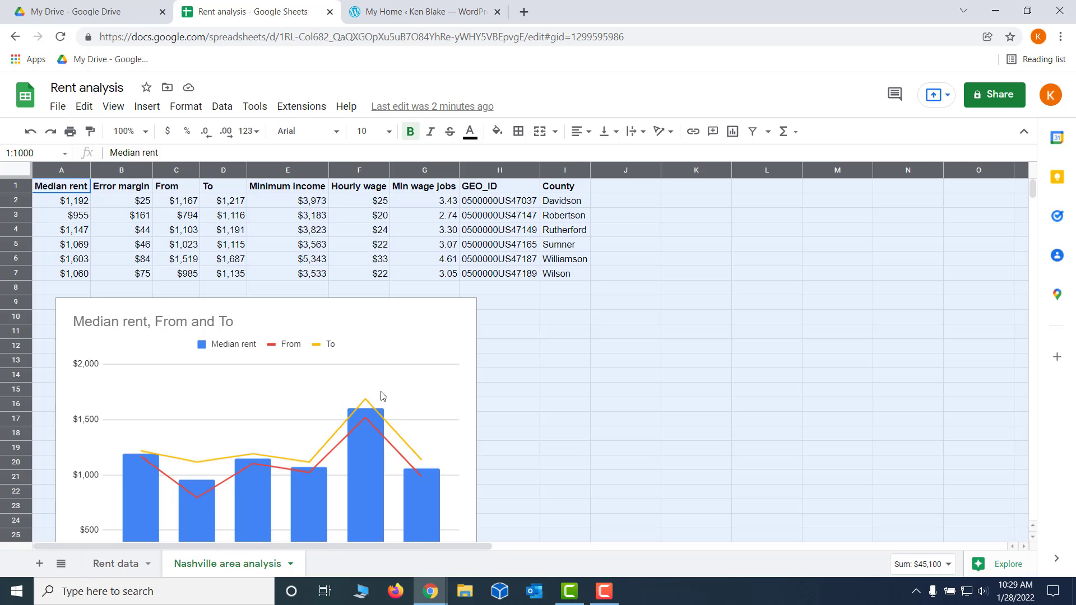
left_click(625, 390)
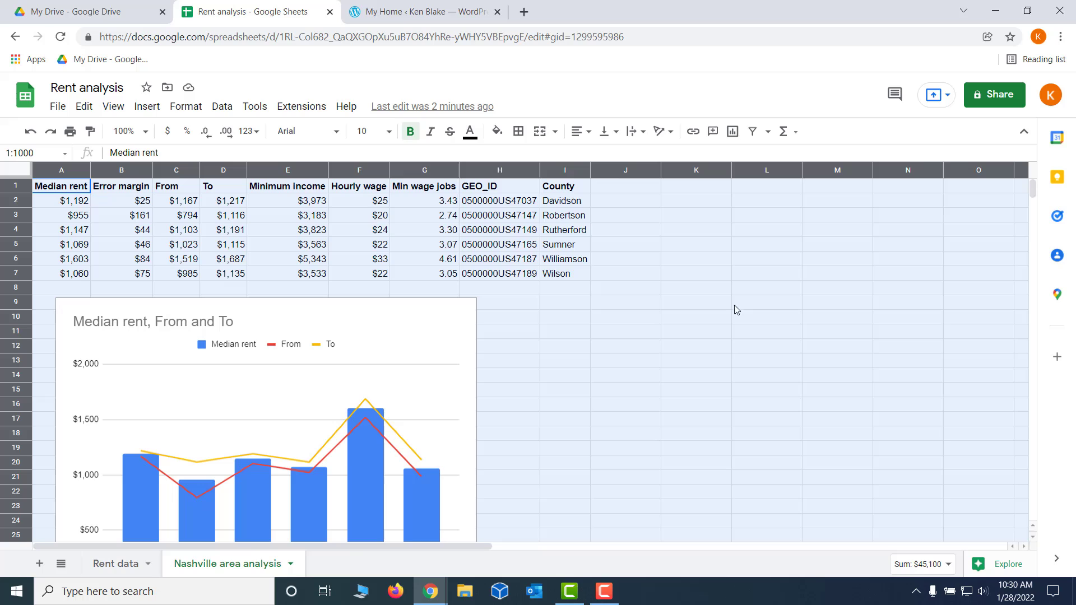
mouse_move(279, 205)
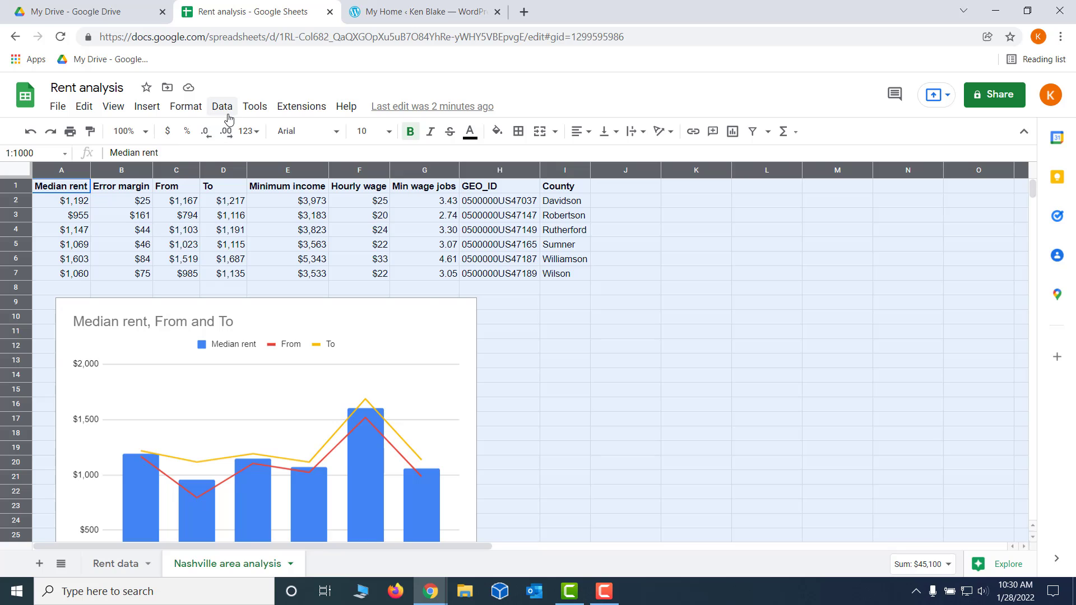
left_click(221, 106)
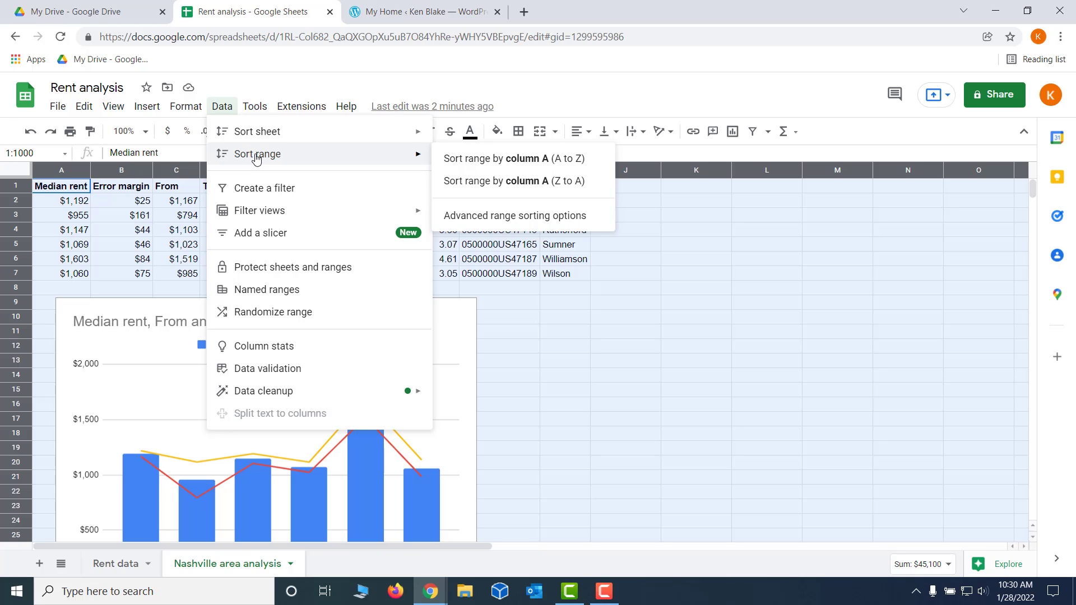
mouse_move(273, 158)
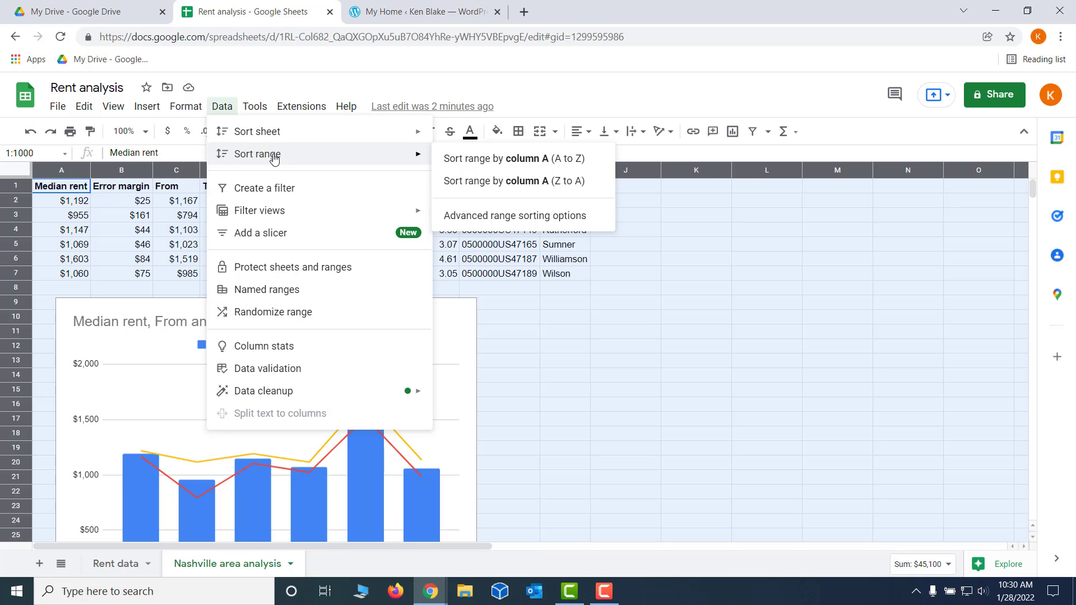
mouse_move(491, 159)
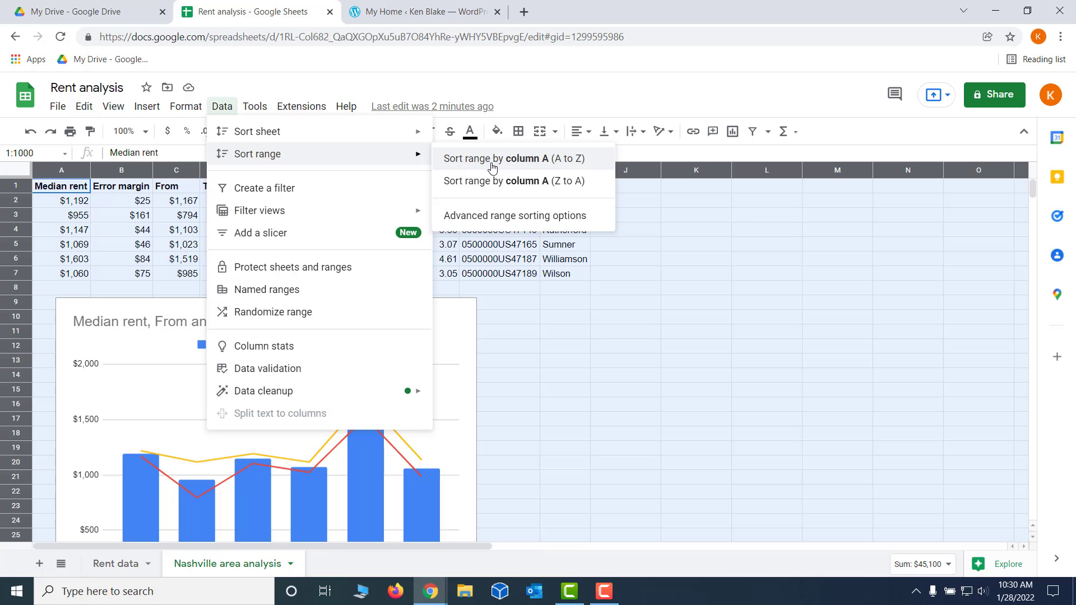
mouse_move(538, 215)
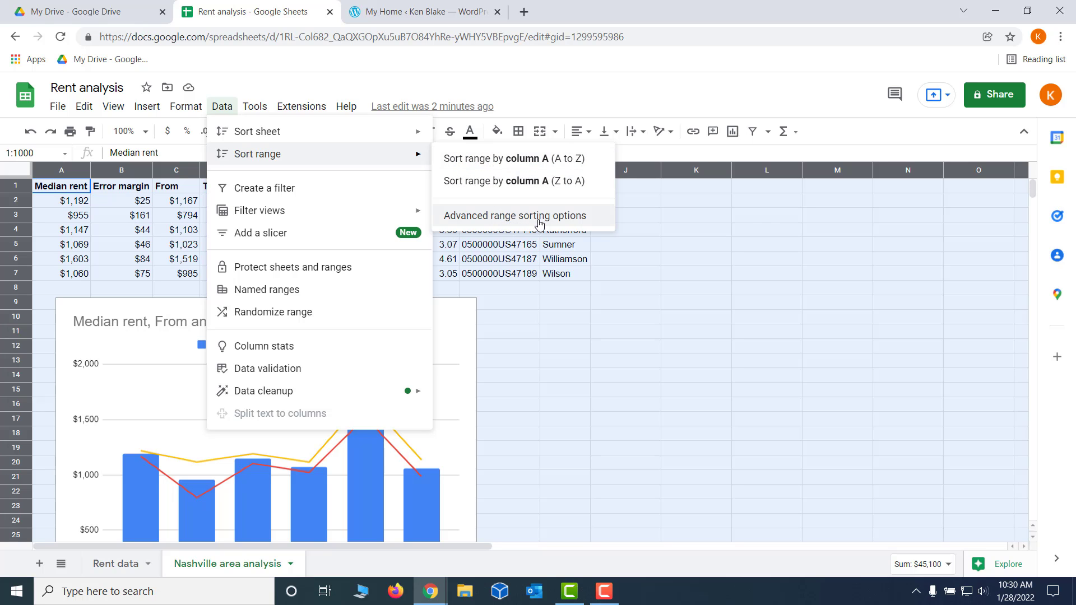
Set advanced range sorting to use a header row and sort by Median rent, A→Z.
left_click(514, 215)
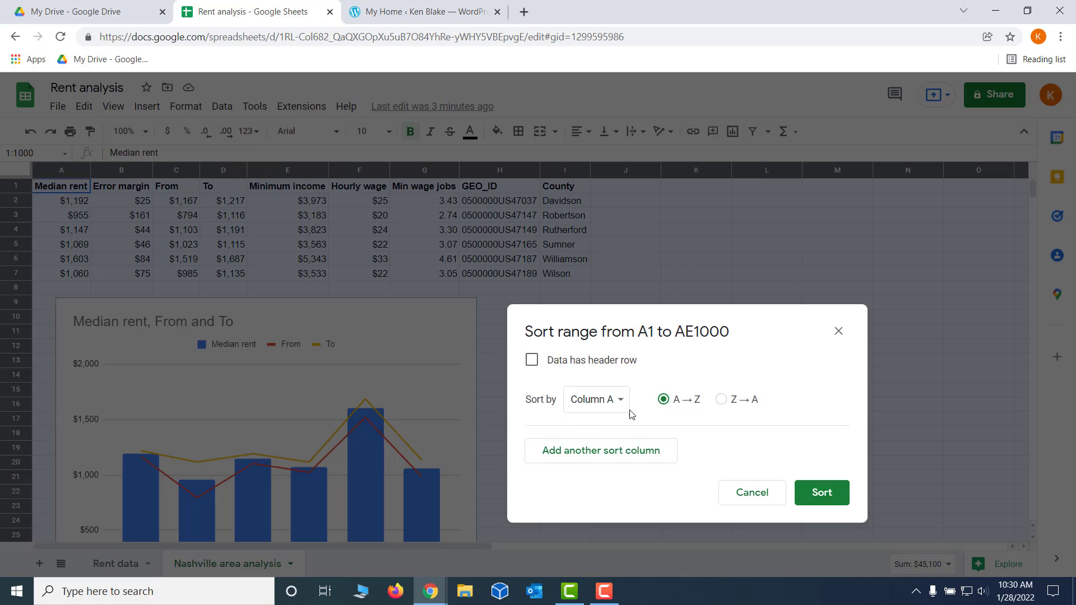
left_click(596, 399)
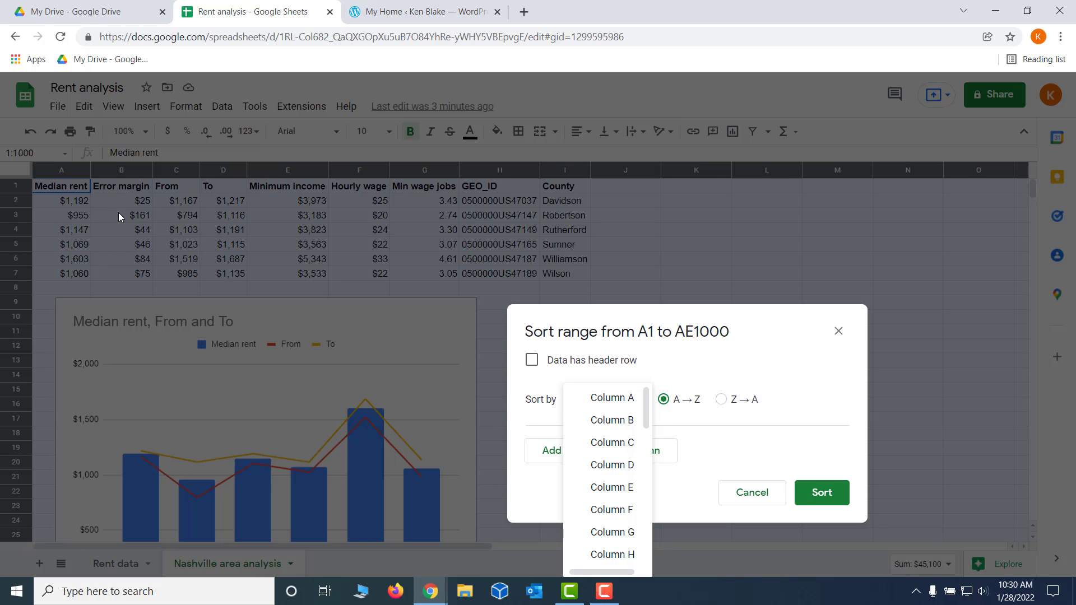
mouse_move(216, 212)
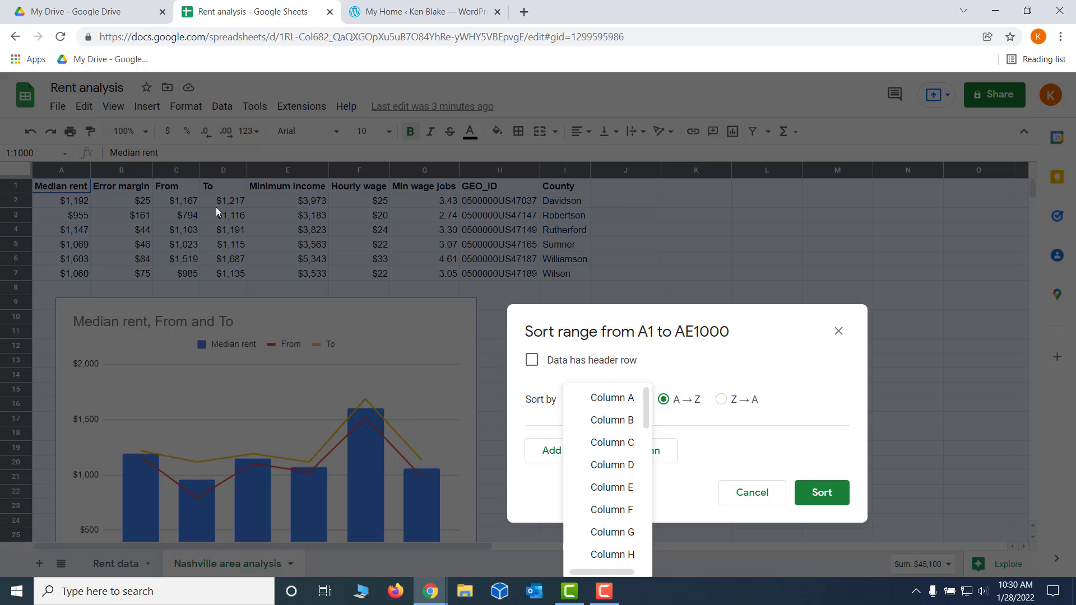
mouse_move(226, 175)
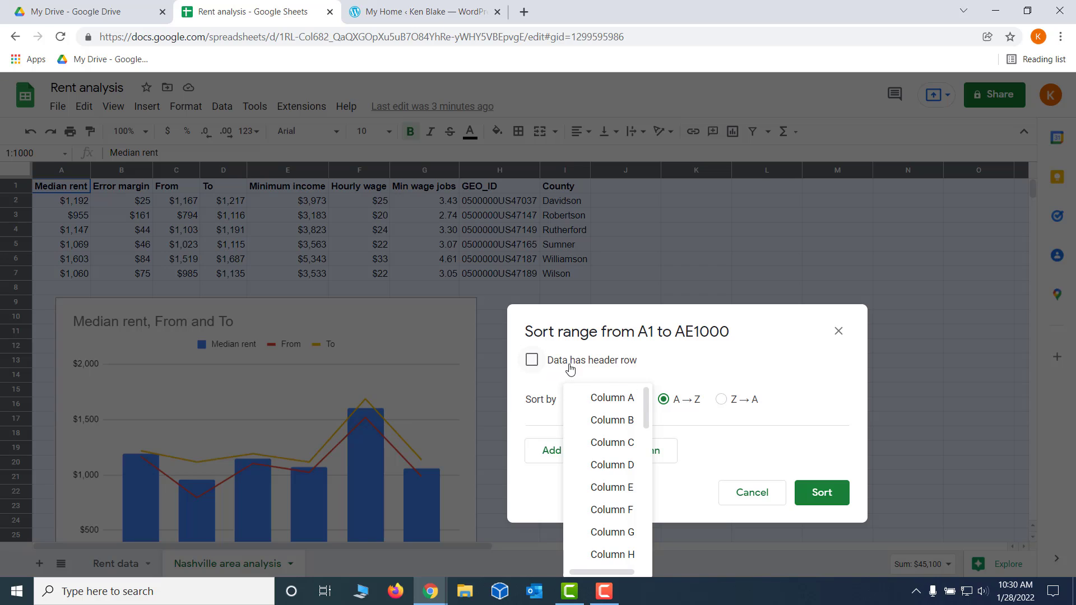
left_click(532, 359)
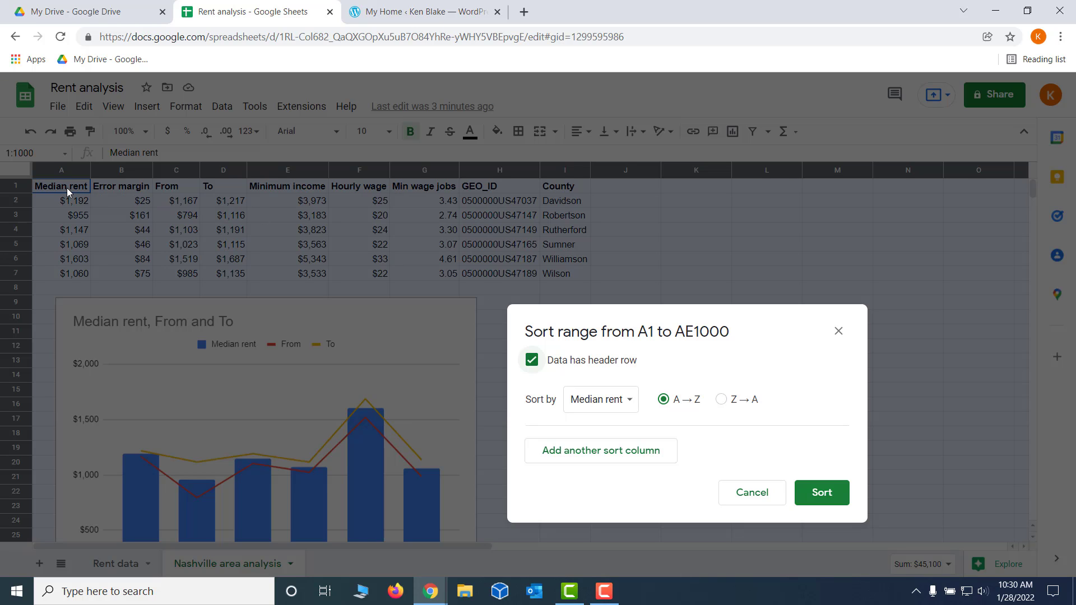
mouse_move(472, 195)
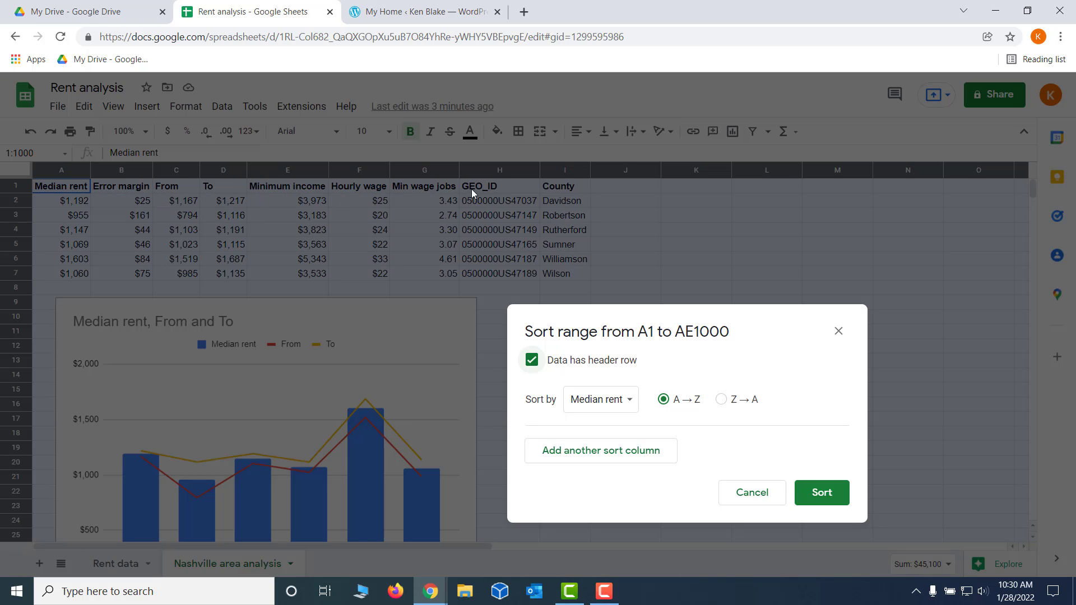
mouse_move(632, 404)
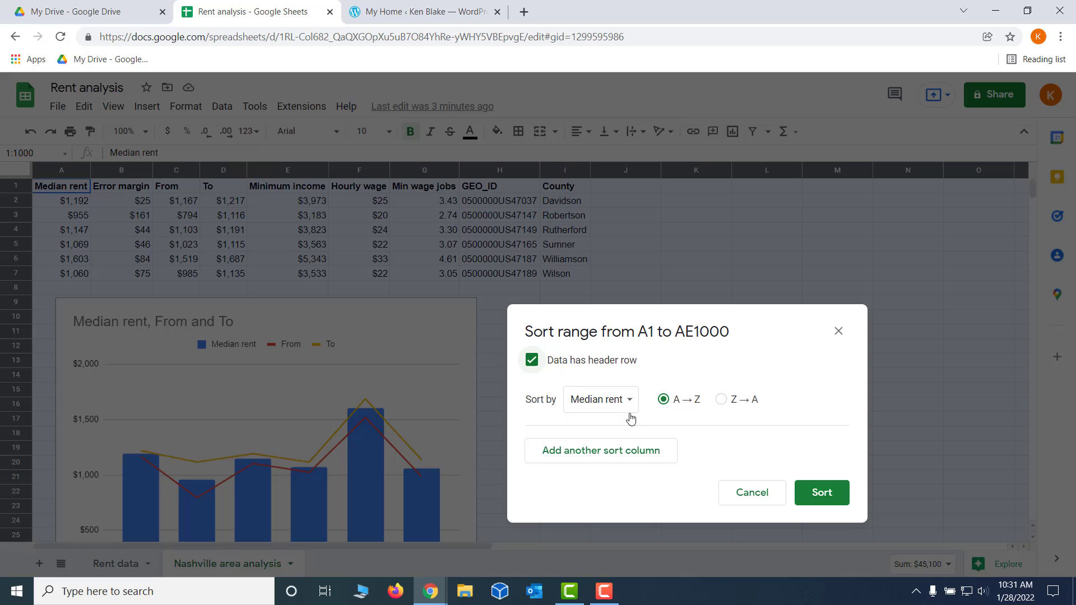
left_click(600, 399)
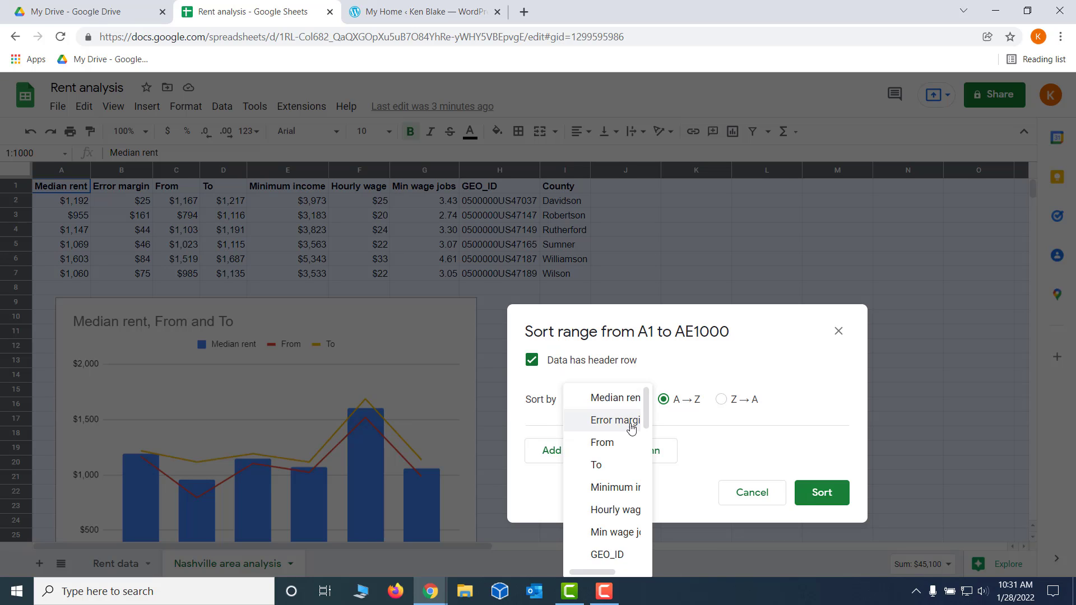
left_click(615, 398)
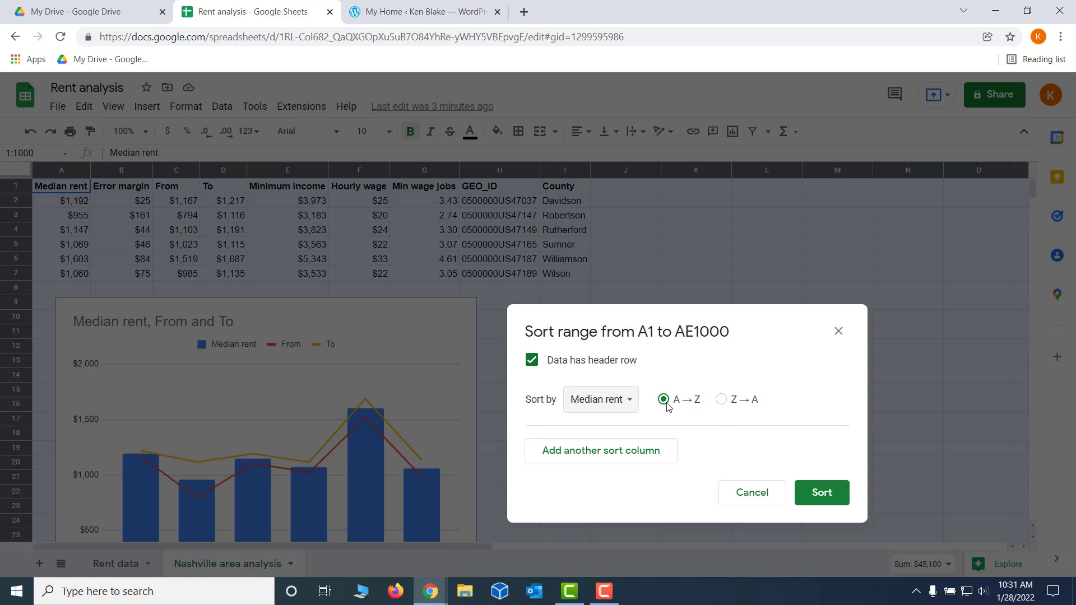
mouse_move(664, 400)
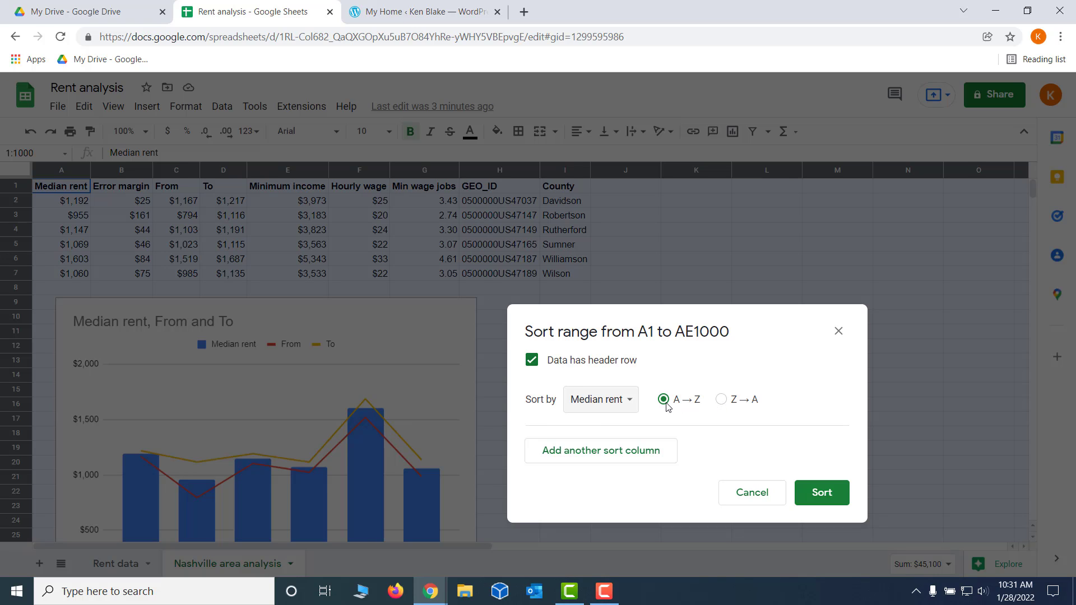
mouse_move(664, 400)
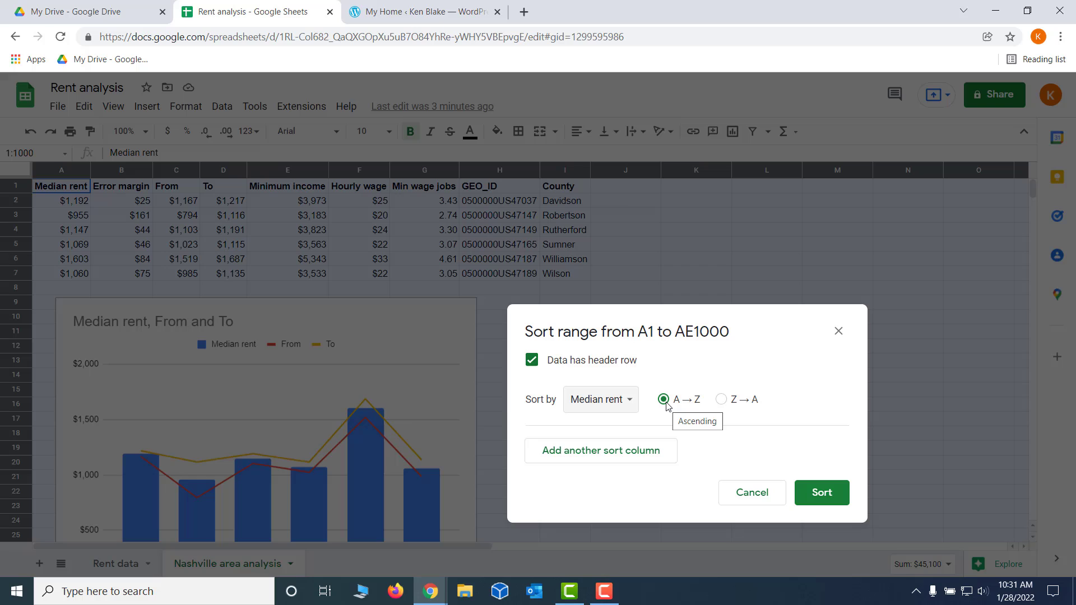
mouse_move(822, 493)
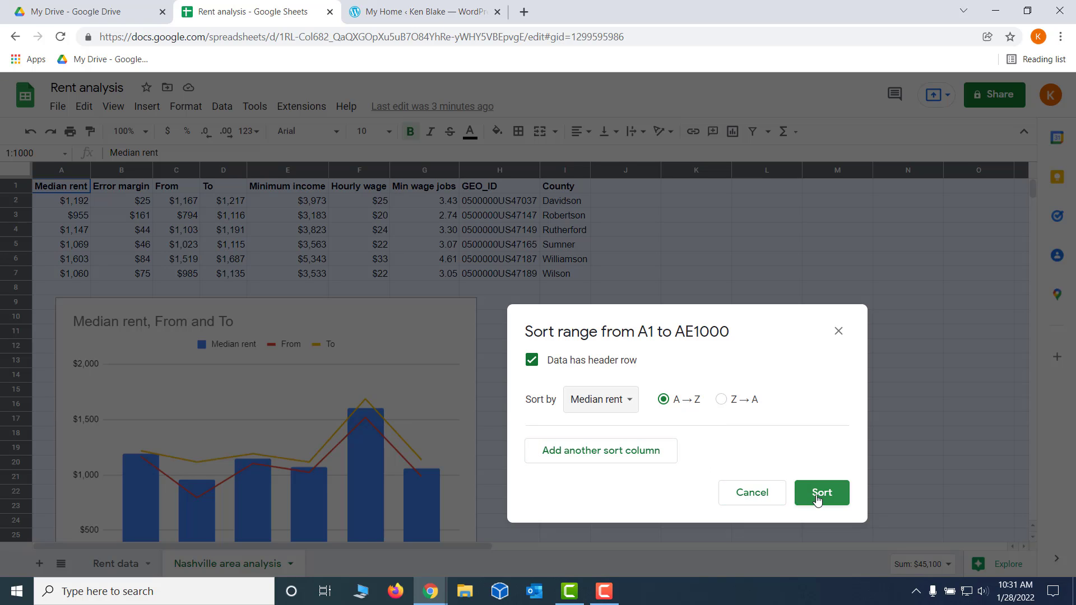
mouse_move(311, 422)
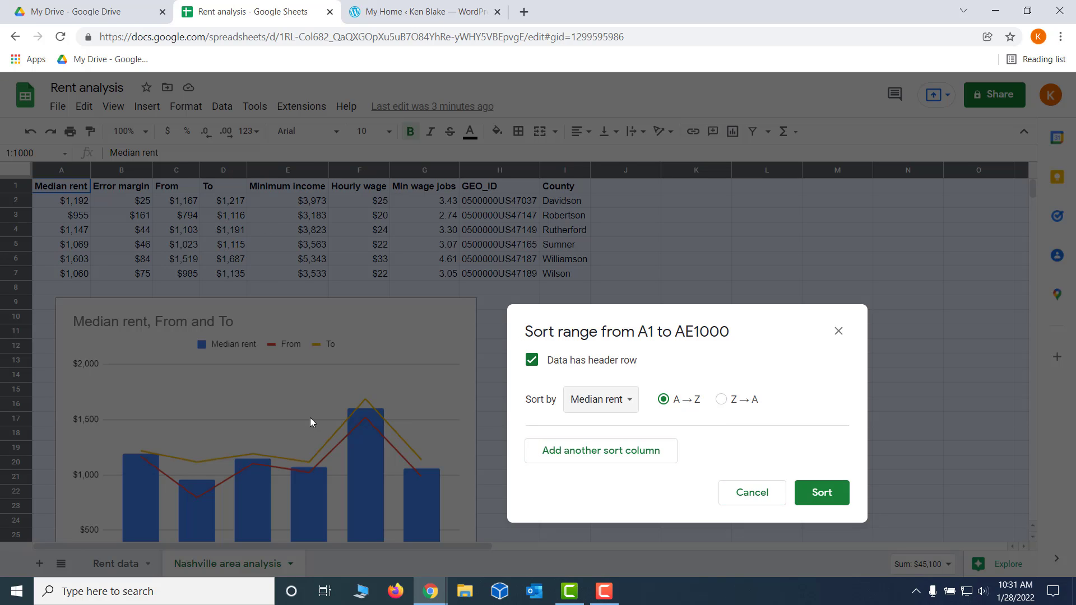
Apply the ascending Median rent sort and check the values in B3 and A2.
left_click(822, 493)
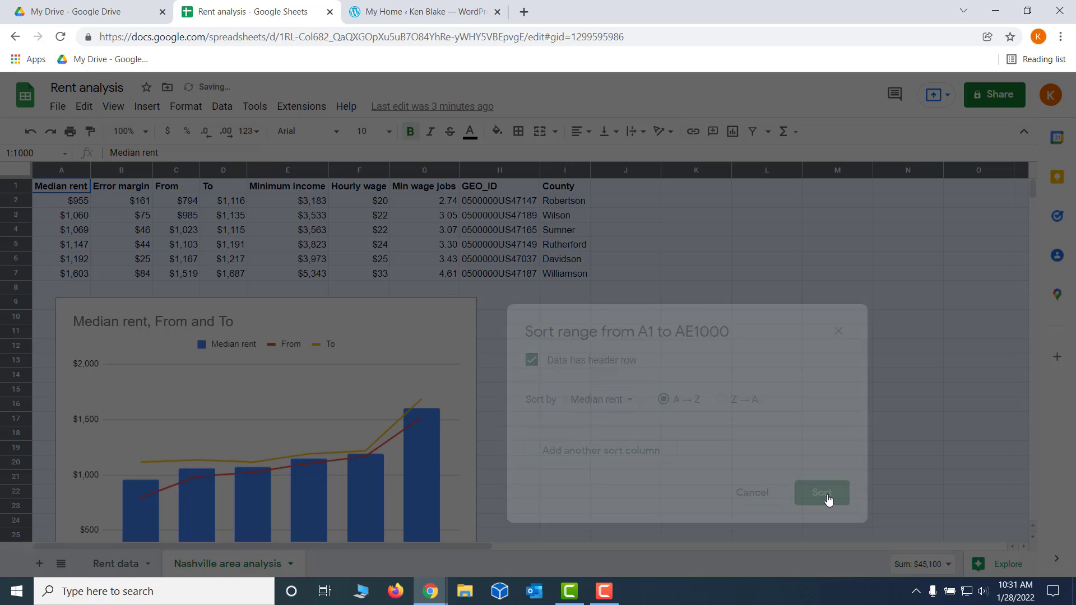
left_click(820, 492)
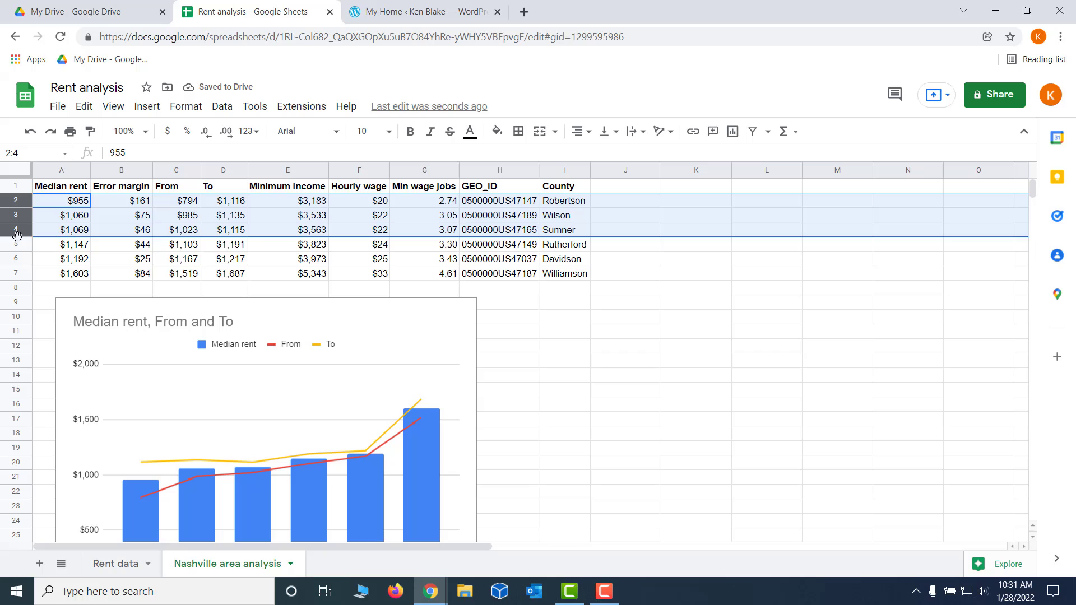
left_click(122, 215)
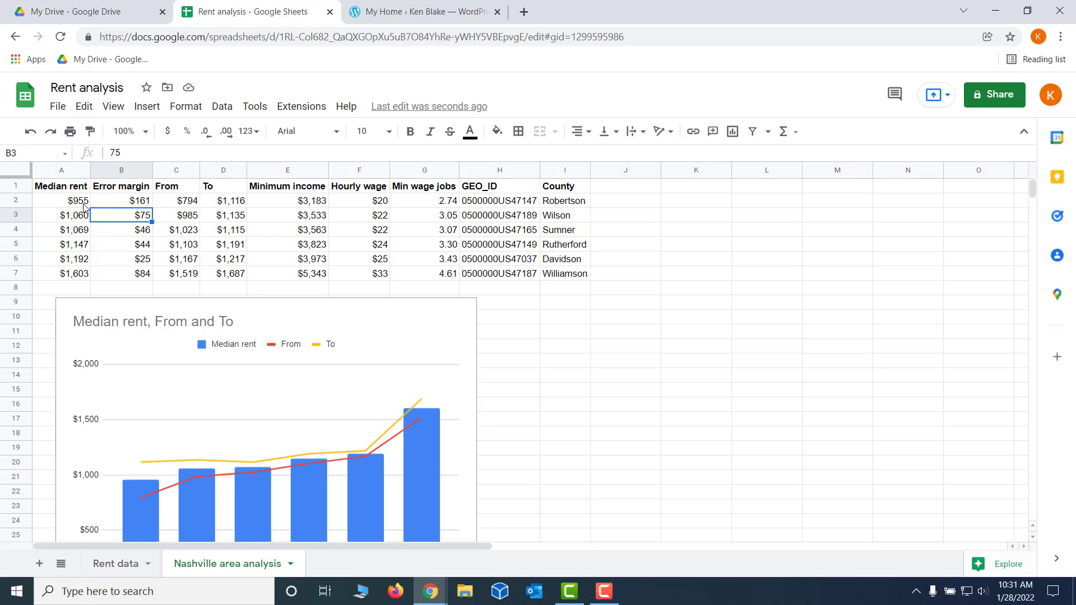
left_click(61, 169)
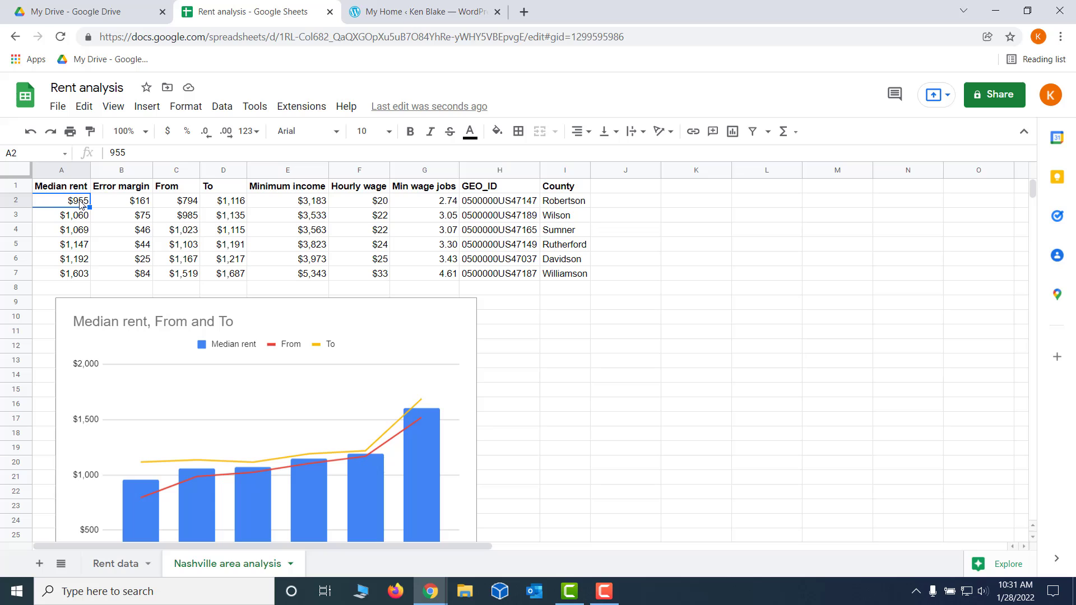
mouse_move(561, 280)
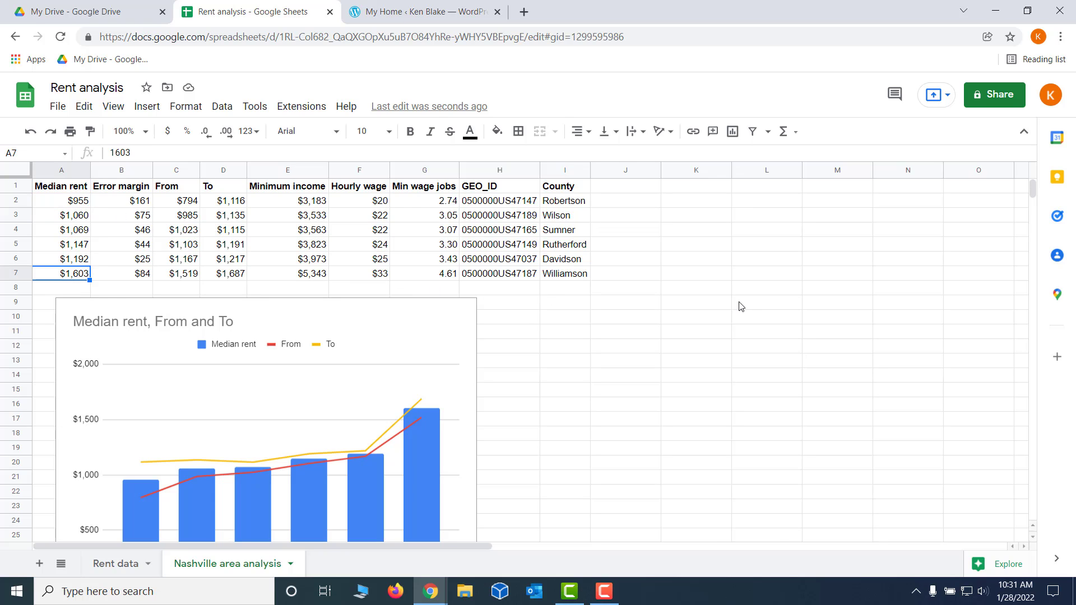
mouse_move(735, 306)
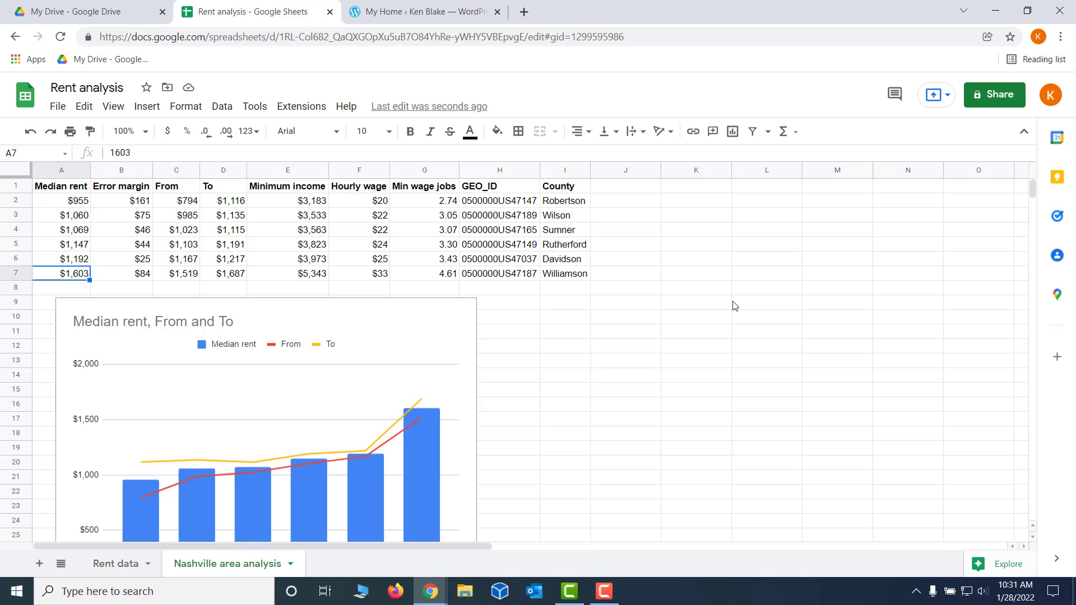
mouse_move(412, 195)
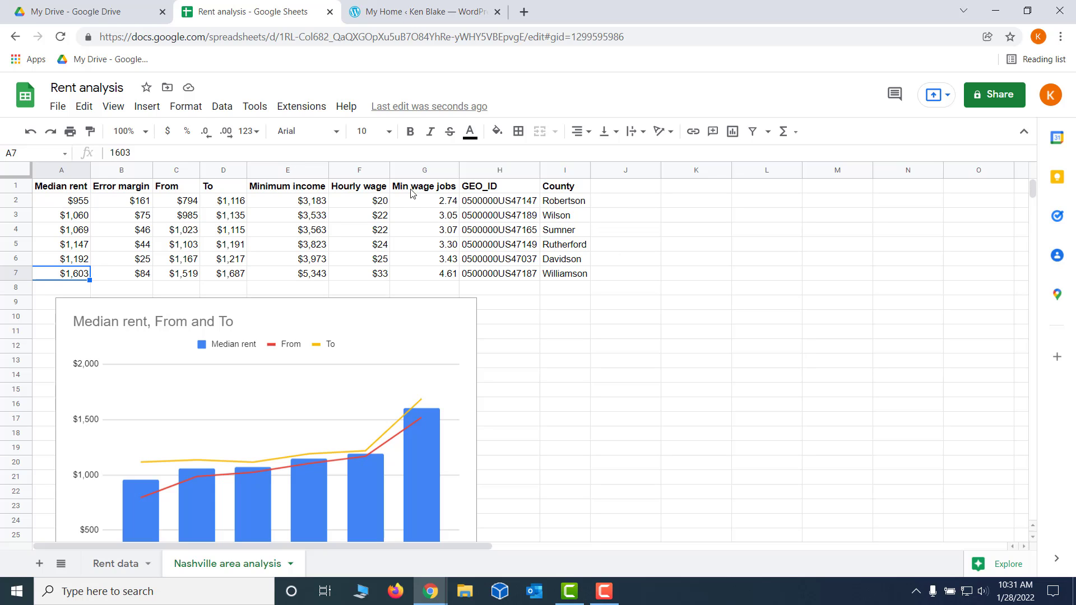
Select median rents A3 to A5, then scroll down to the reordered combo chart.
left_click_drag(61, 215, 62, 245)
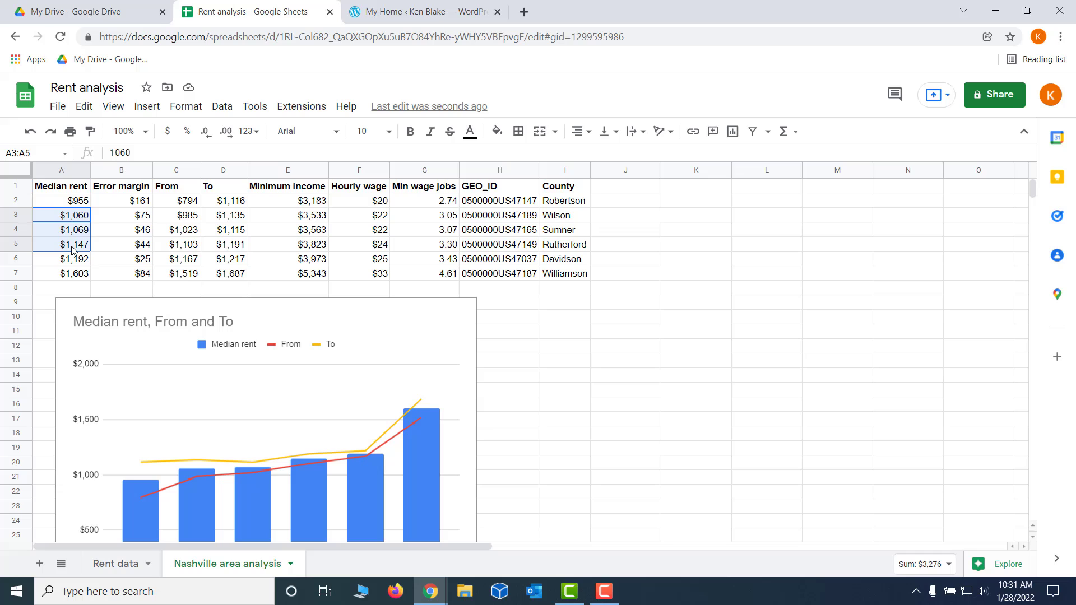
left_click(61, 259)
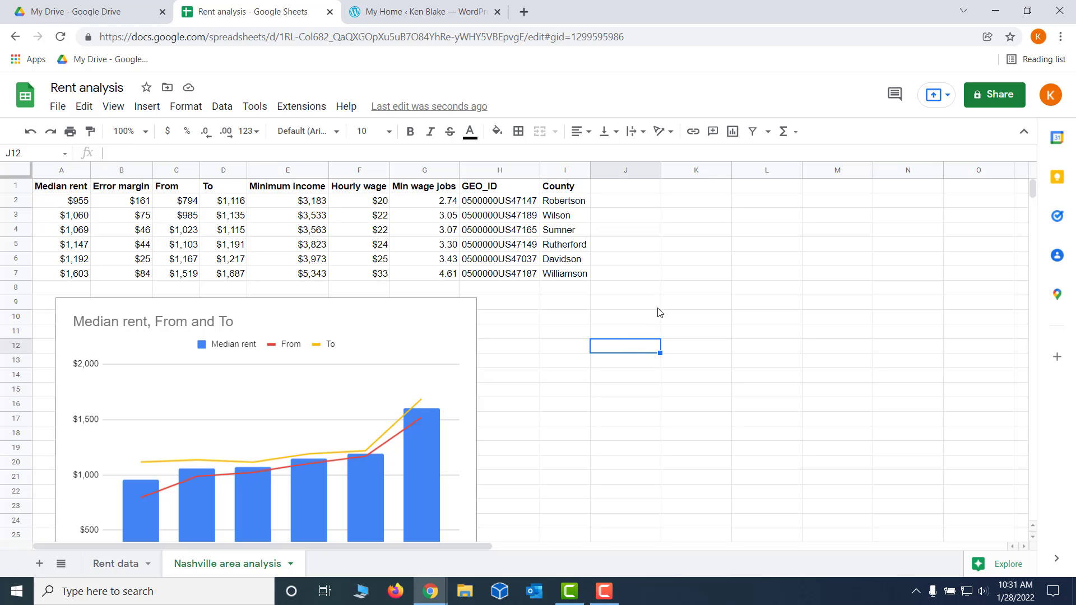
scroll("down", 3)
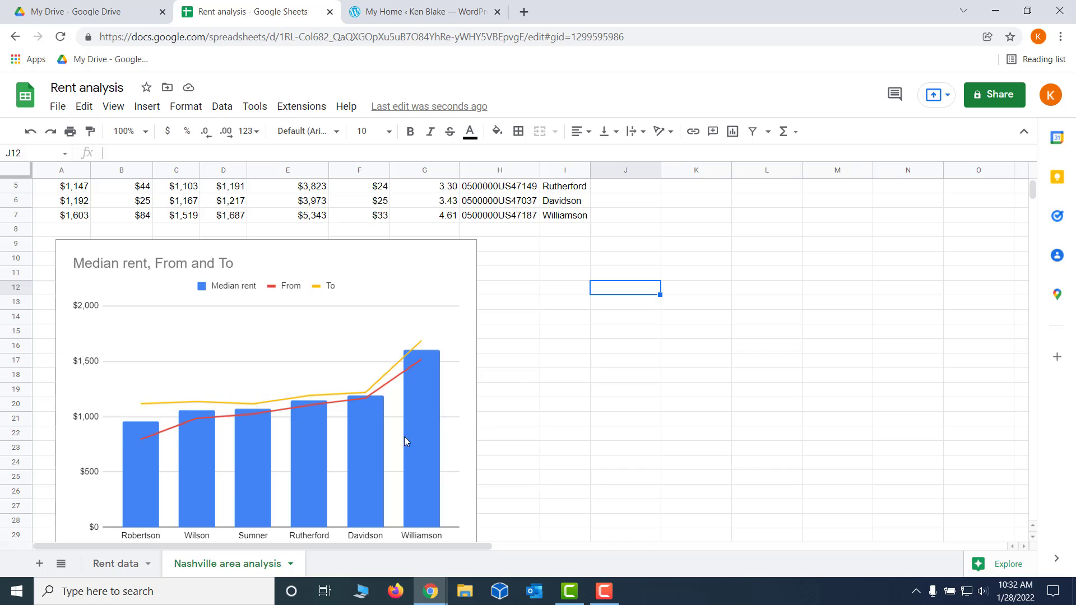
scroll("down", 3)
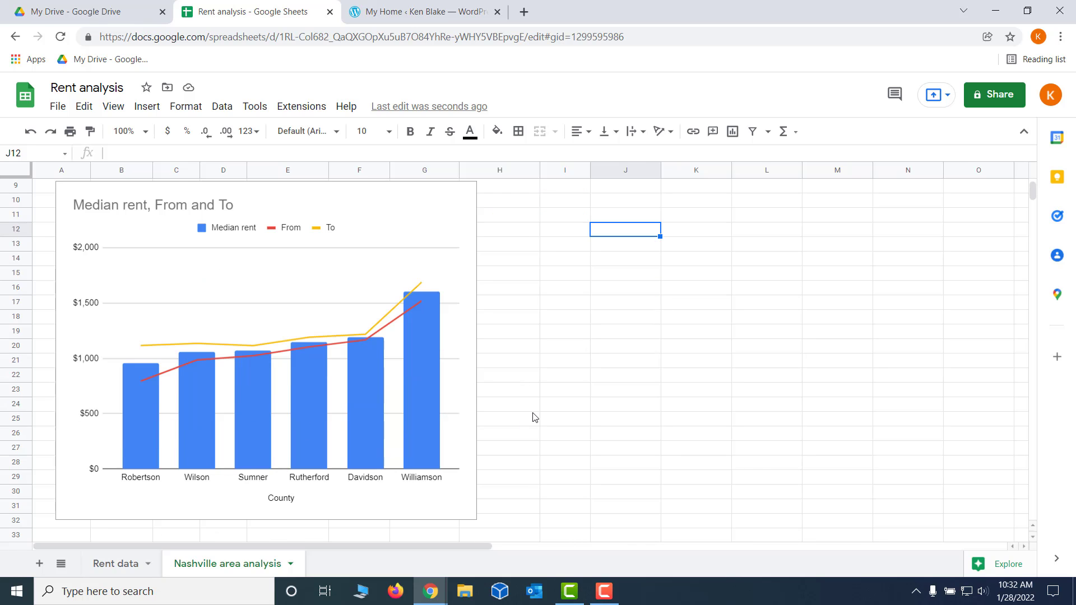
mouse_move(142, 423)
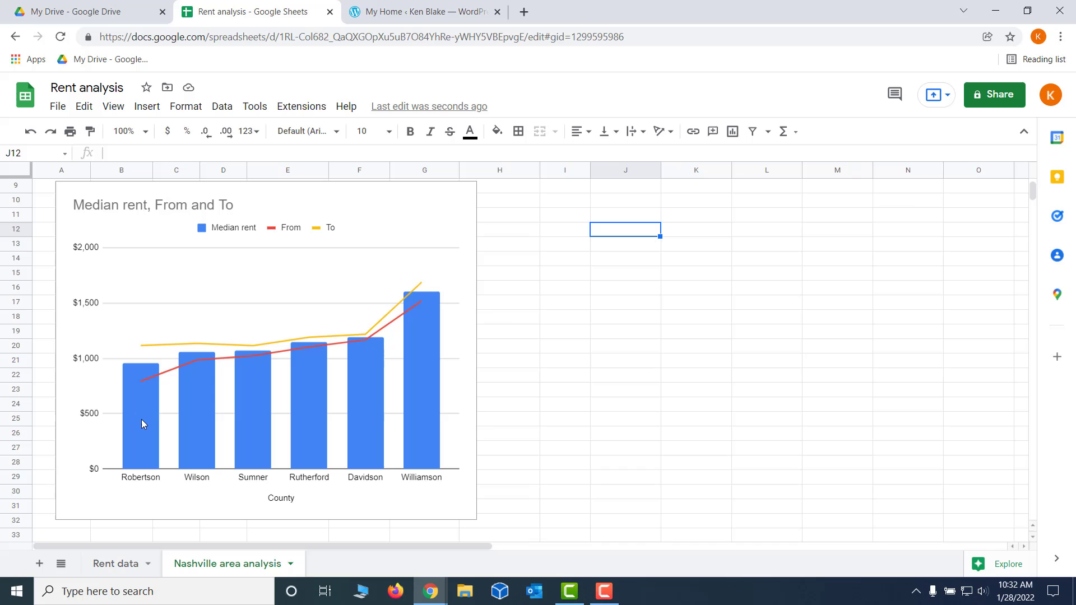
mouse_move(468, 432)
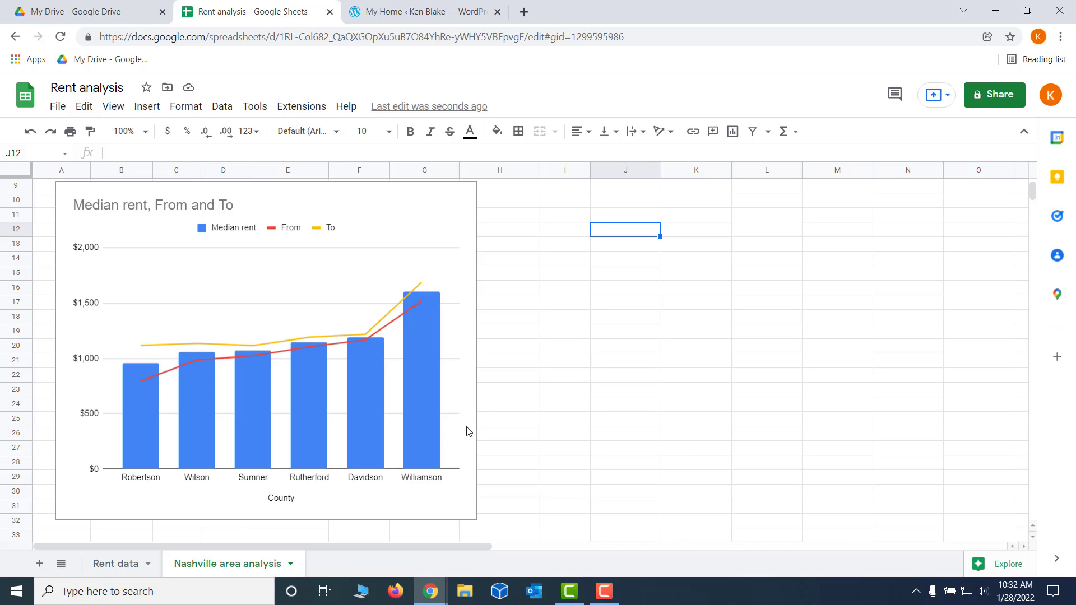
mouse_move(265, 419)
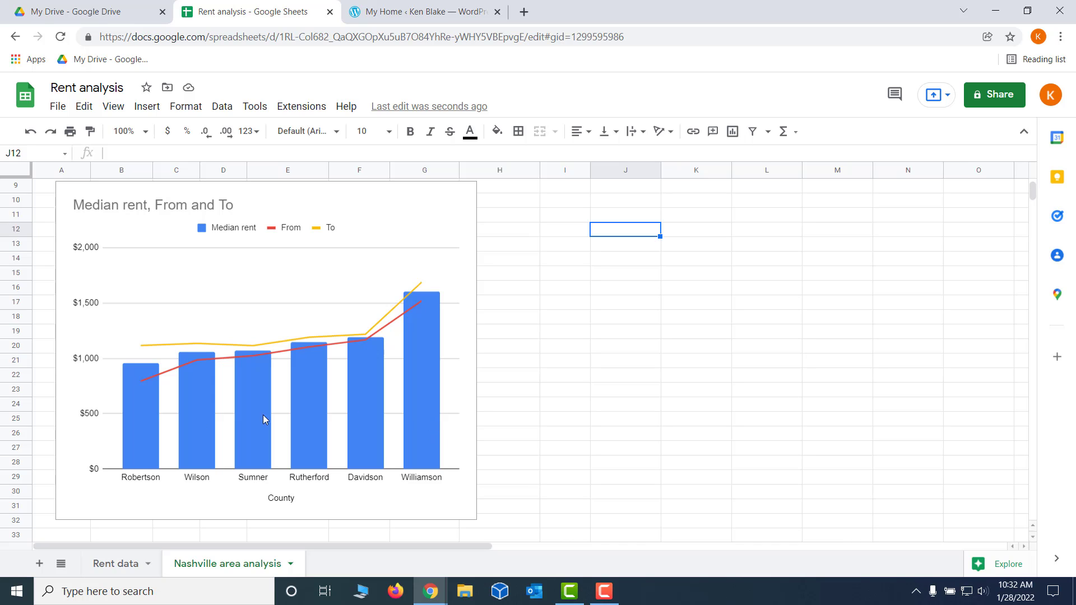
mouse_move(305, 423)
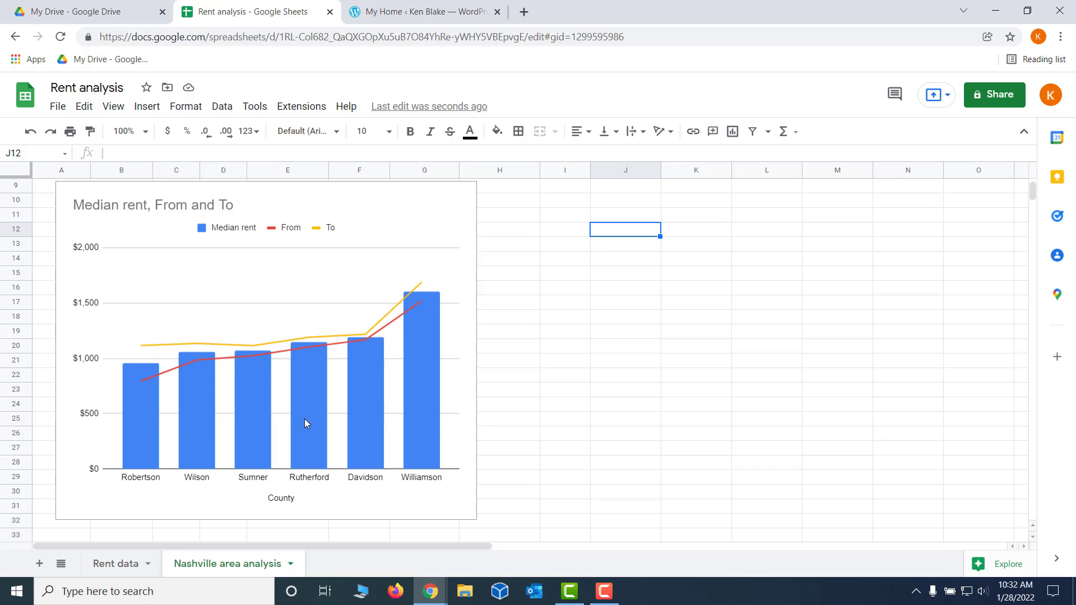
mouse_move(554, 469)
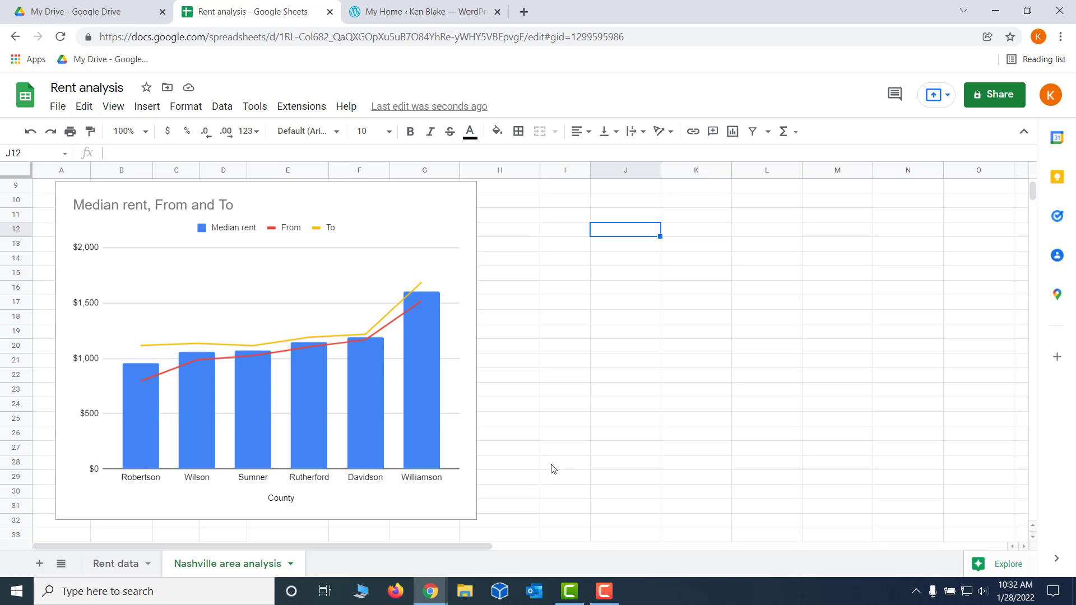
mouse_move(529, 436)
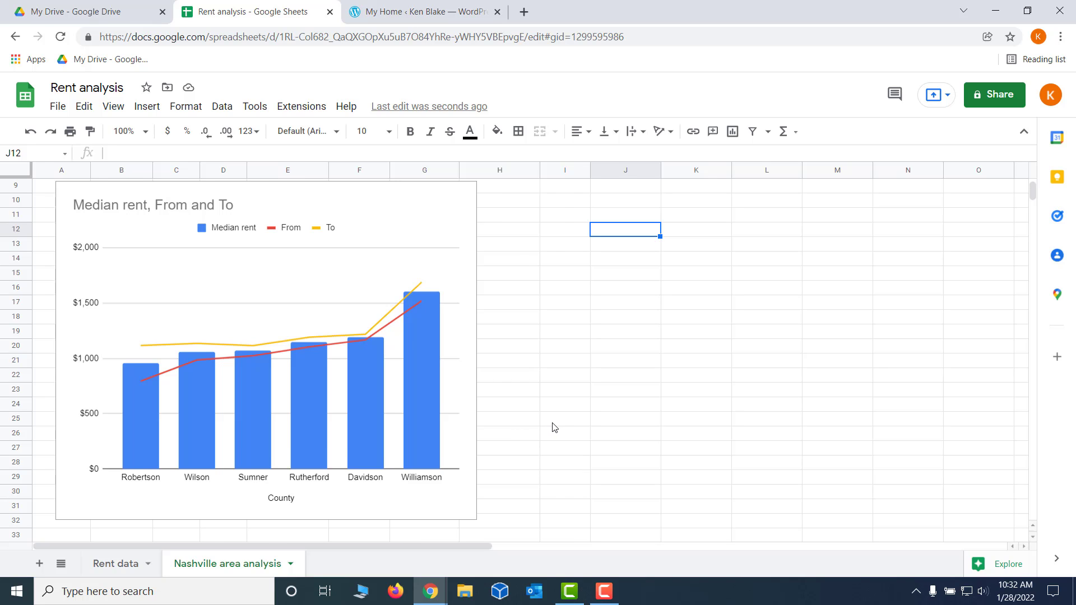
mouse_move(549, 426)
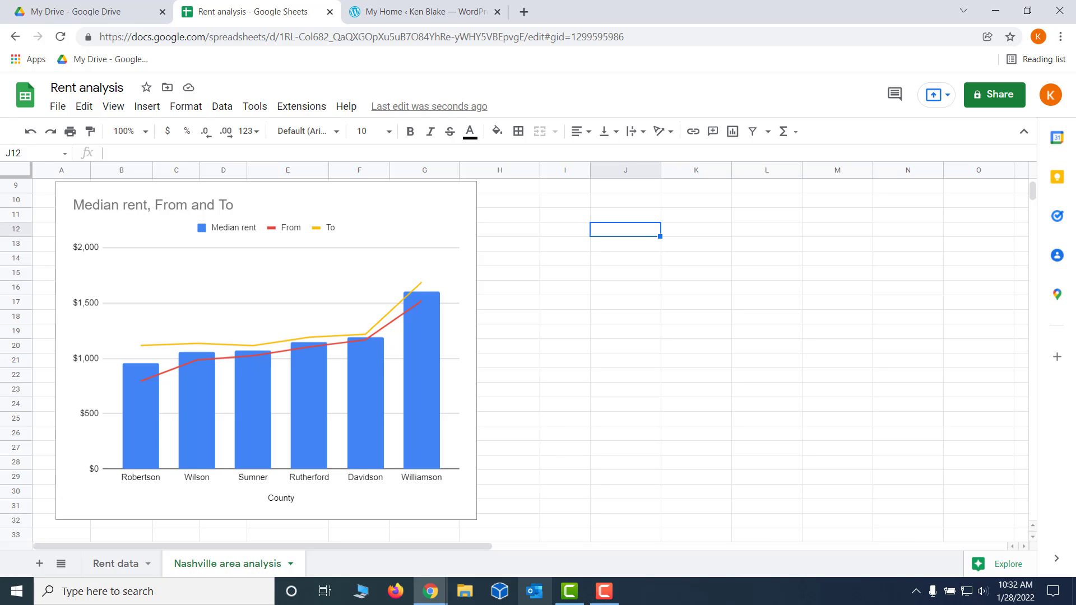
mouse_move(526, 591)
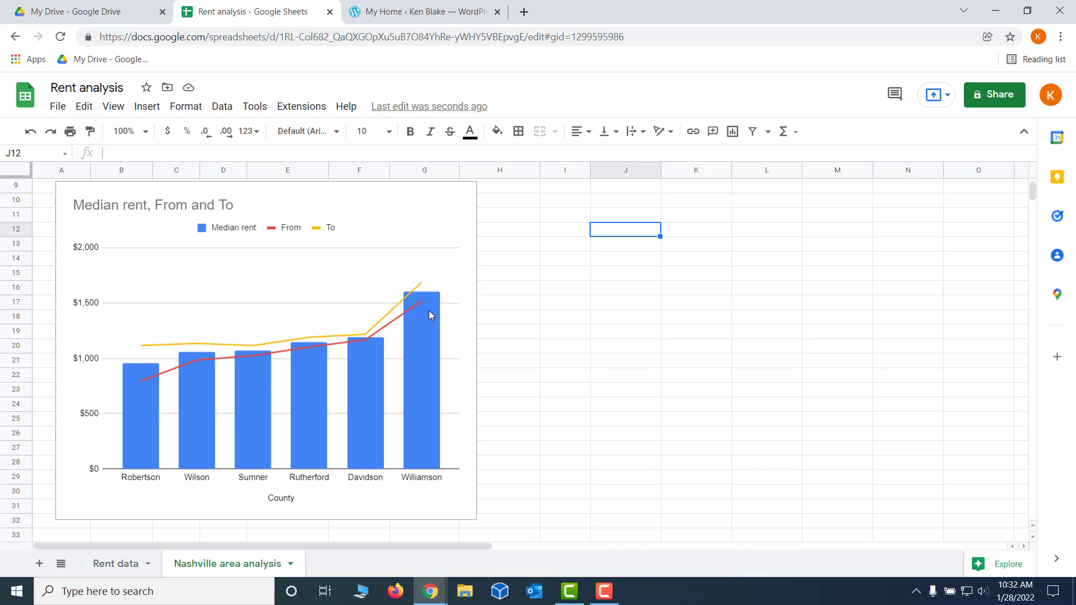
mouse_move(428, 314)
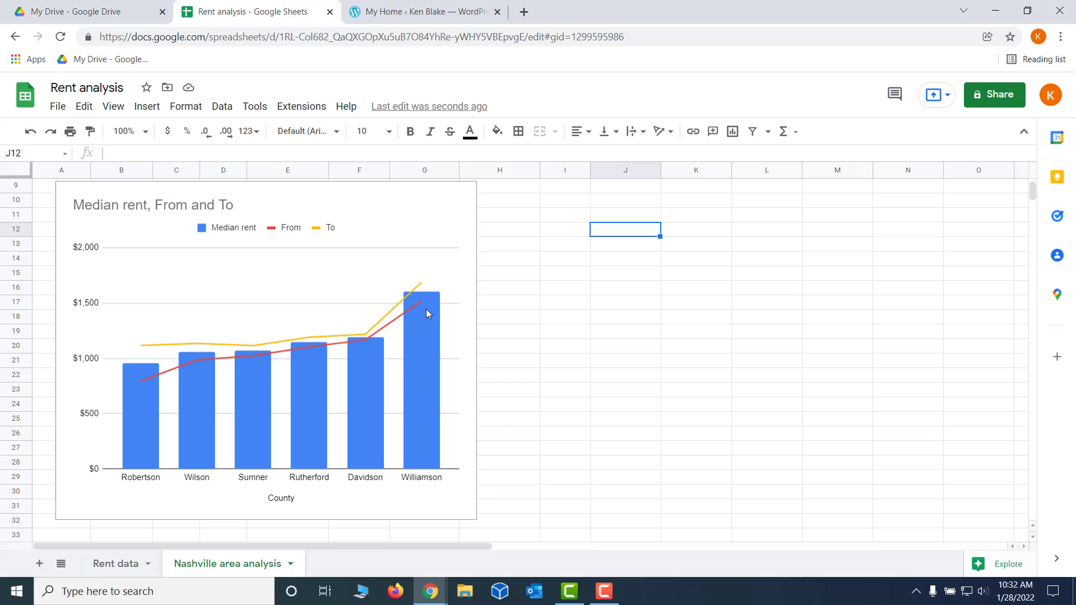
left_click(425, 313)
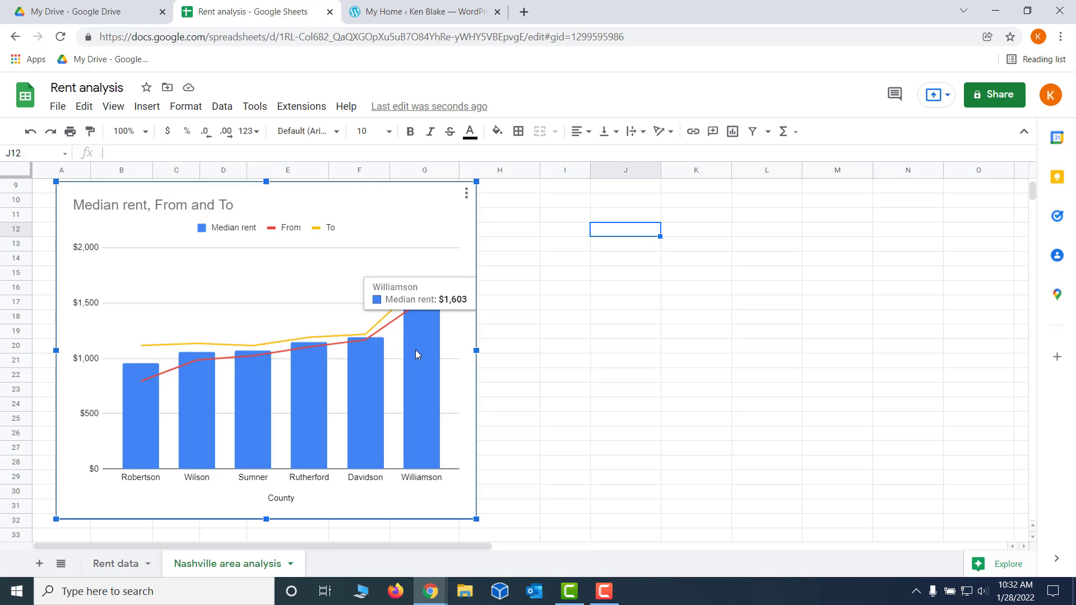
mouse_move(424, 367)
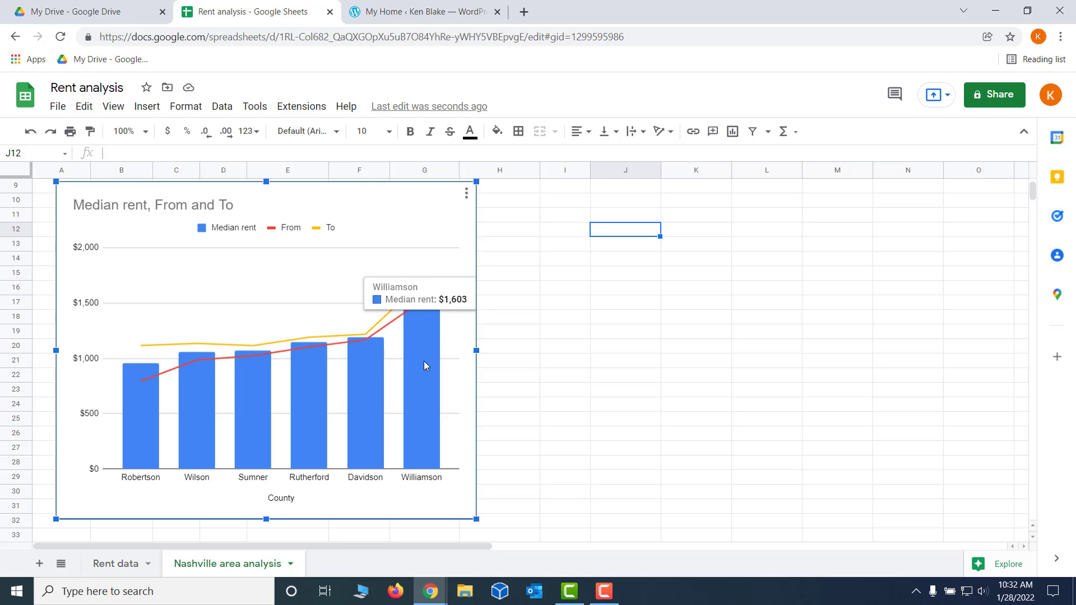
mouse_move(487, 419)
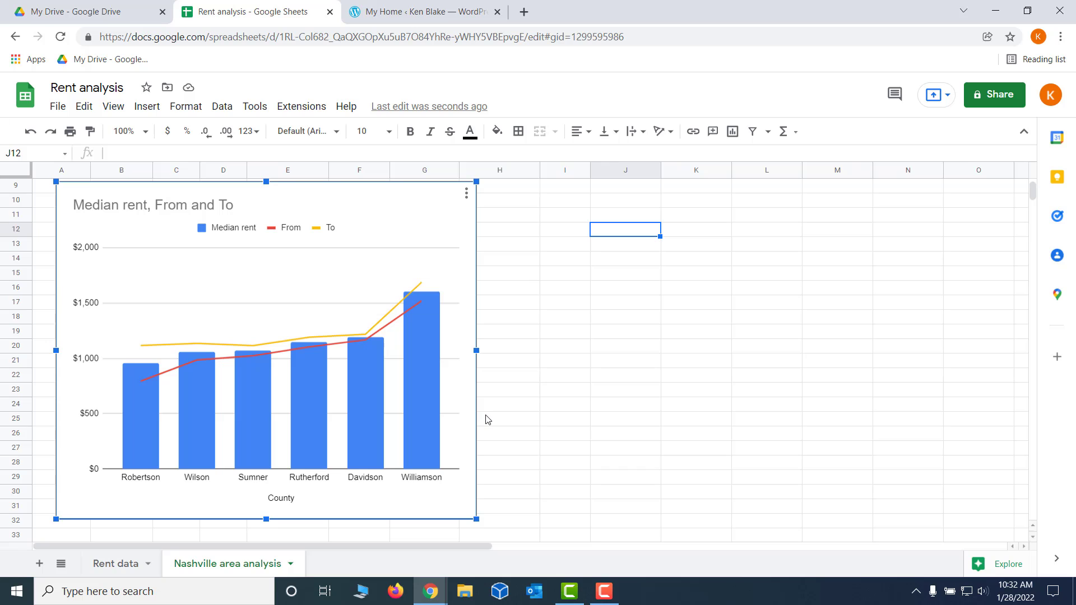
mouse_move(477, 412)
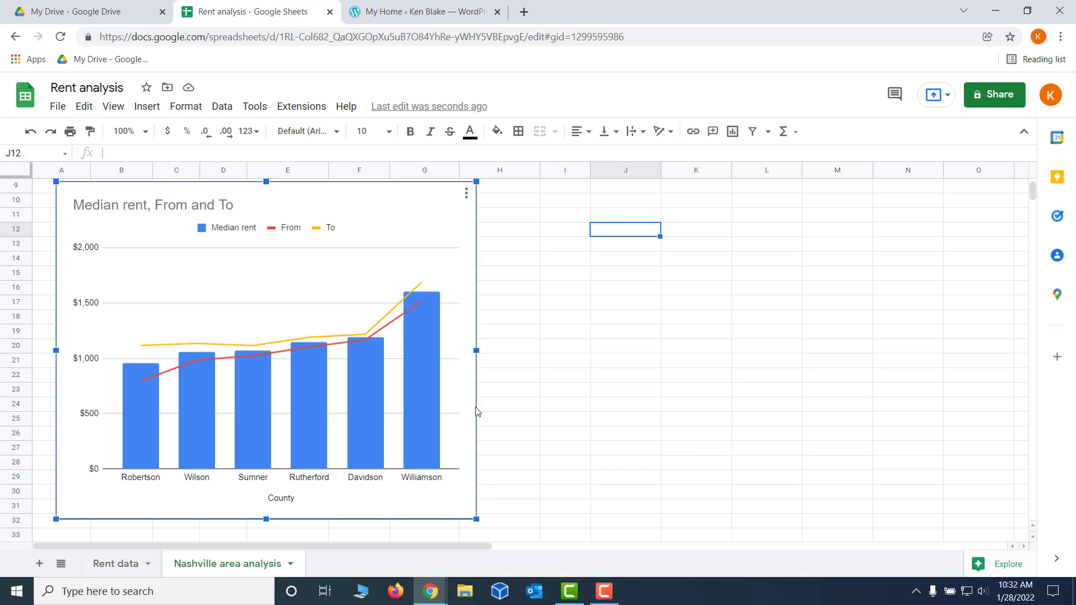
mouse_move(431, 371)
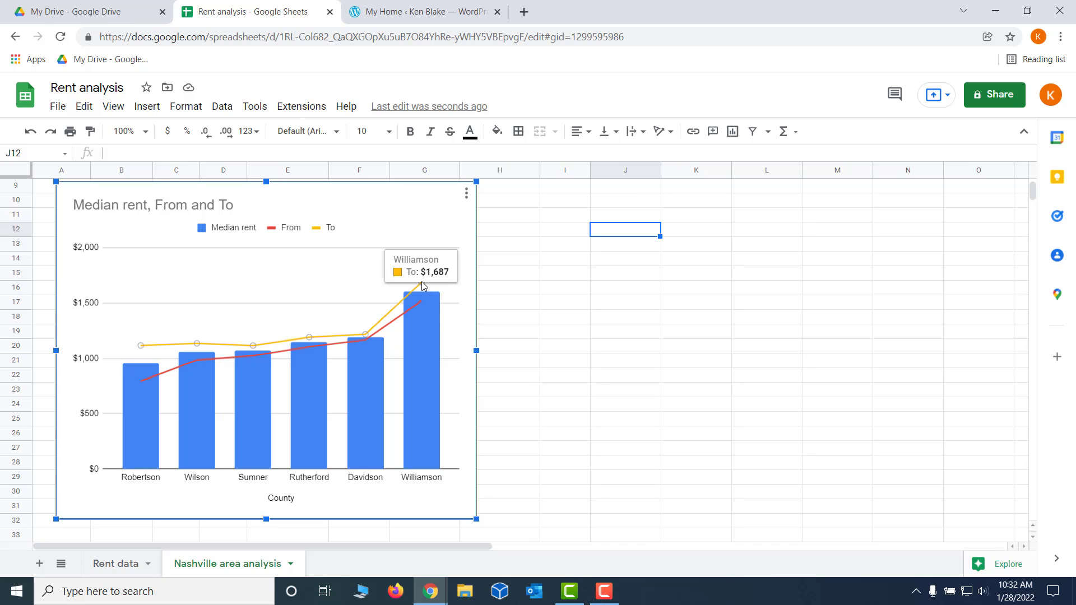
mouse_move(424, 307)
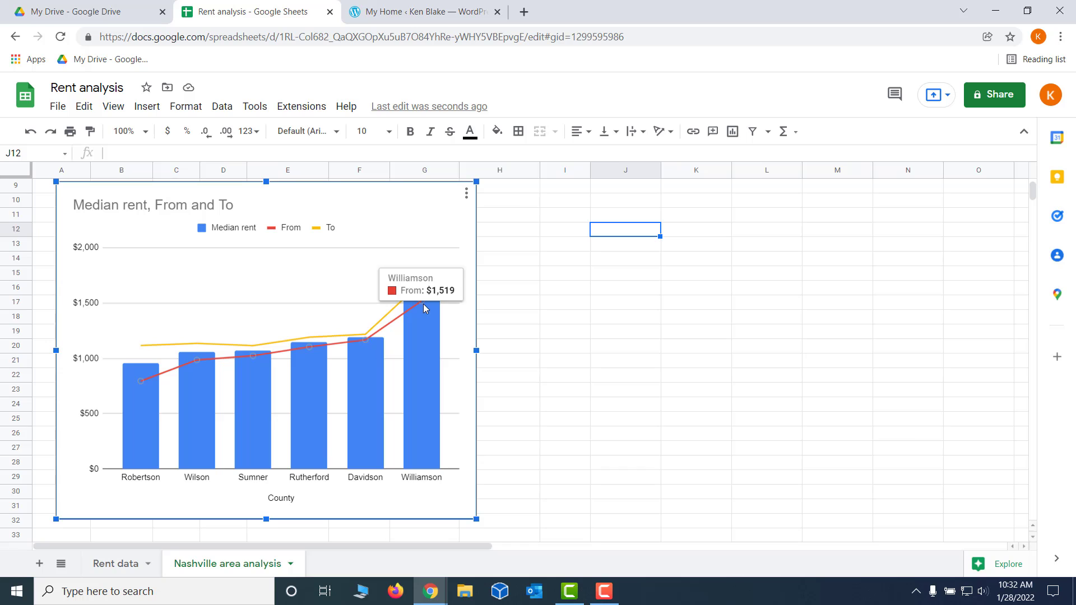
mouse_move(443, 405)
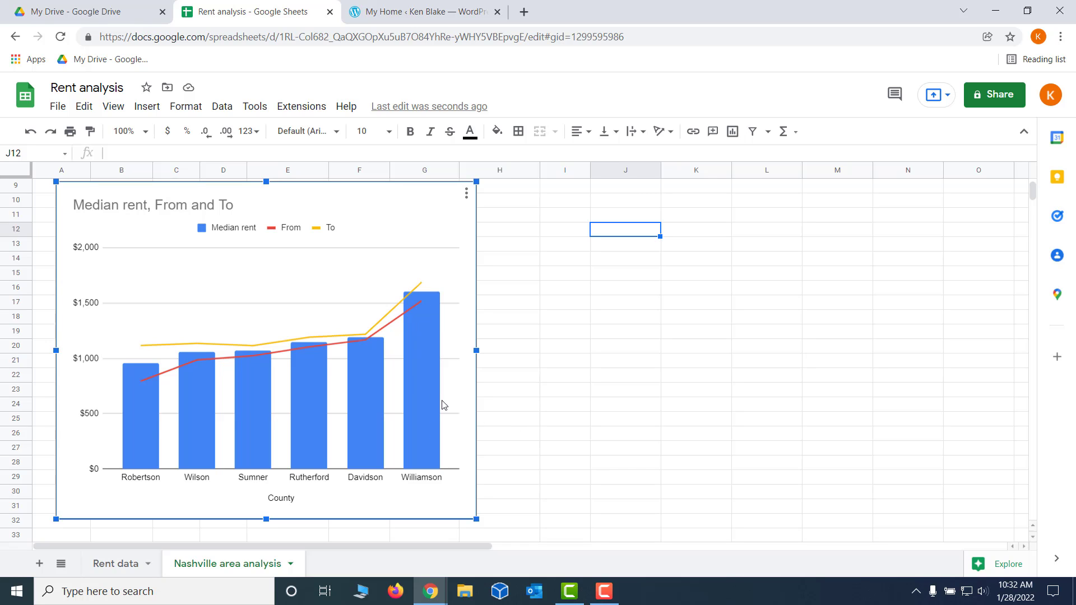
mouse_move(420, 311)
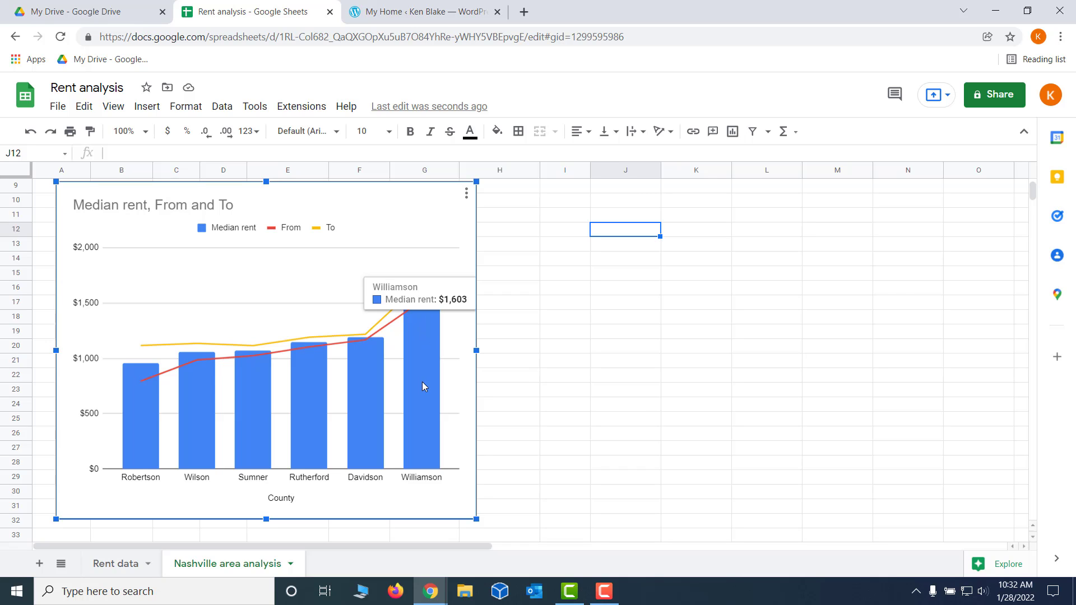
mouse_move(424, 421)
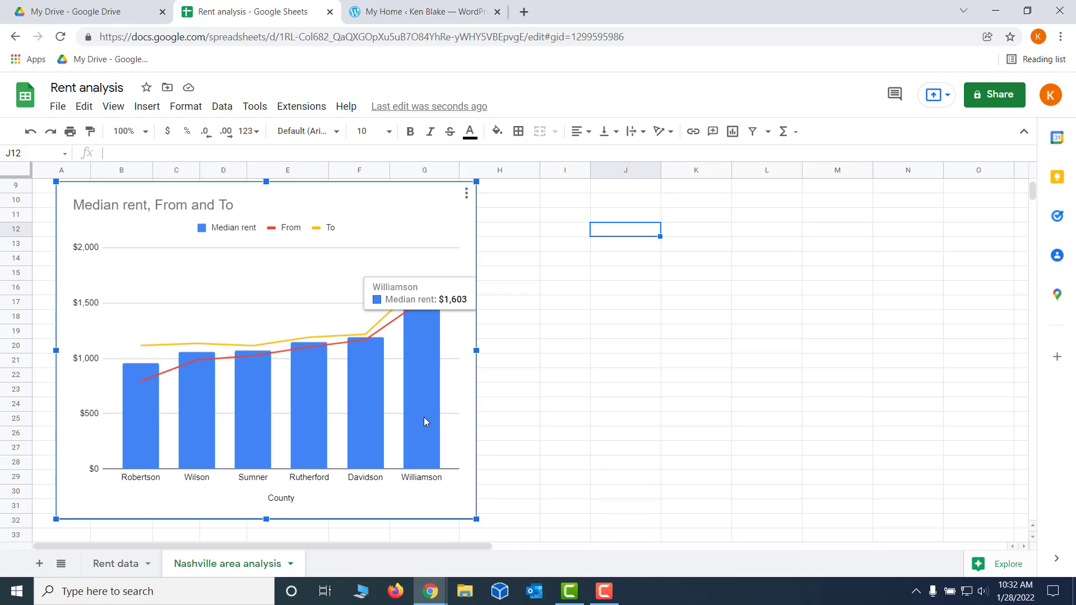
mouse_move(426, 427)
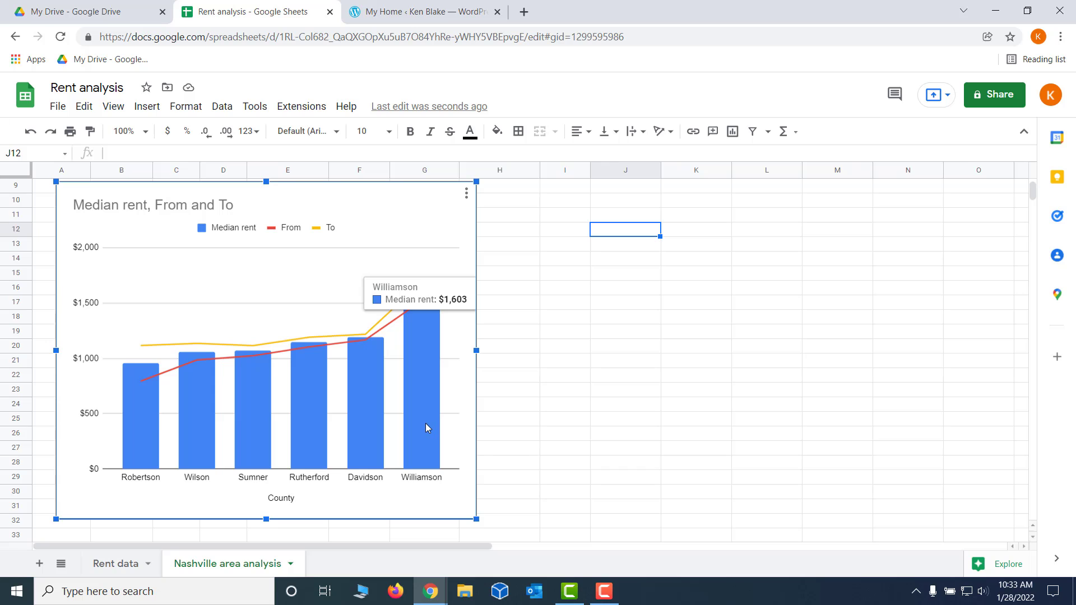
mouse_move(459, 411)
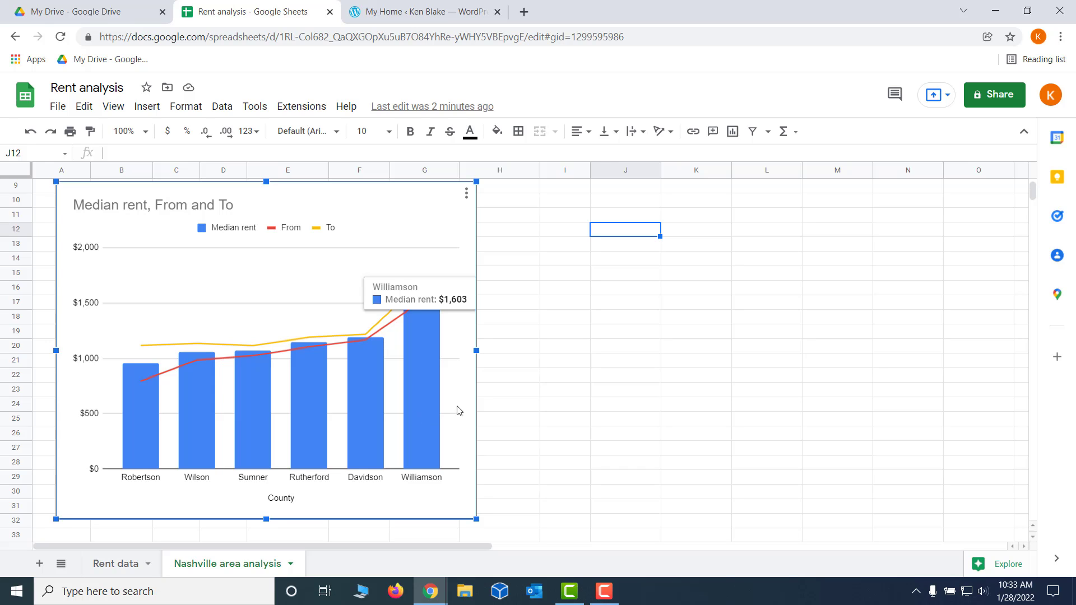
mouse_move(467, 199)
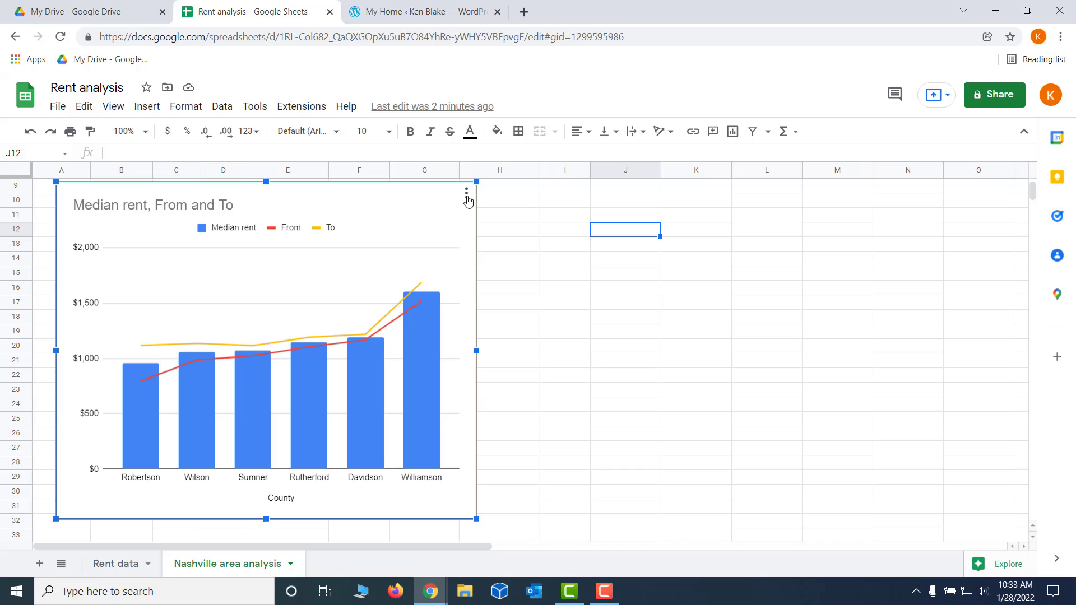
Enable Compare mode under Customize > Chart style for the rent chart and close the editor.
left_click(467, 192)
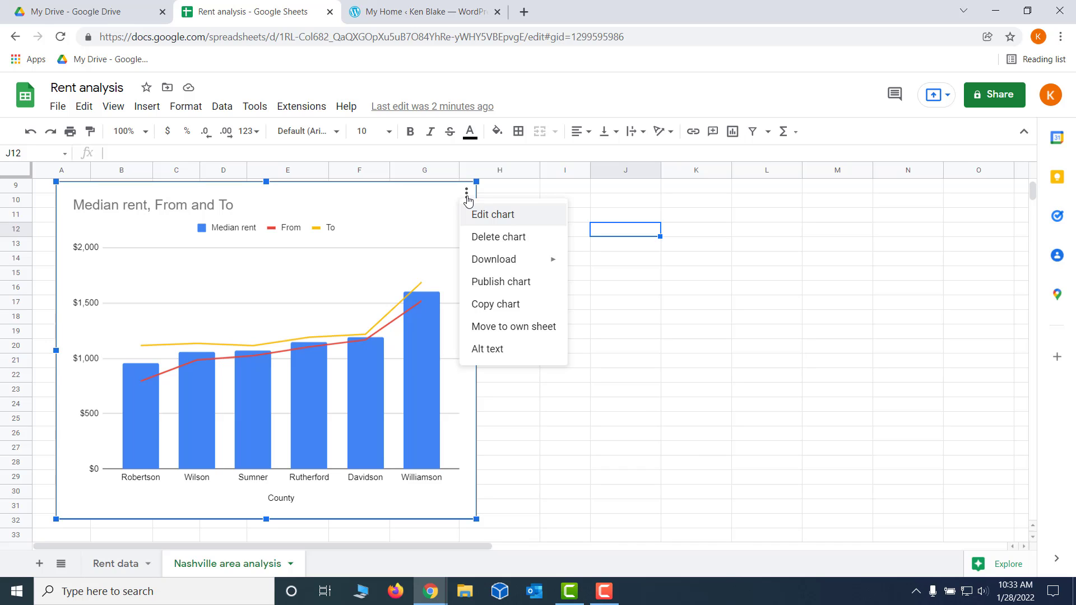
left_click(492, 214)
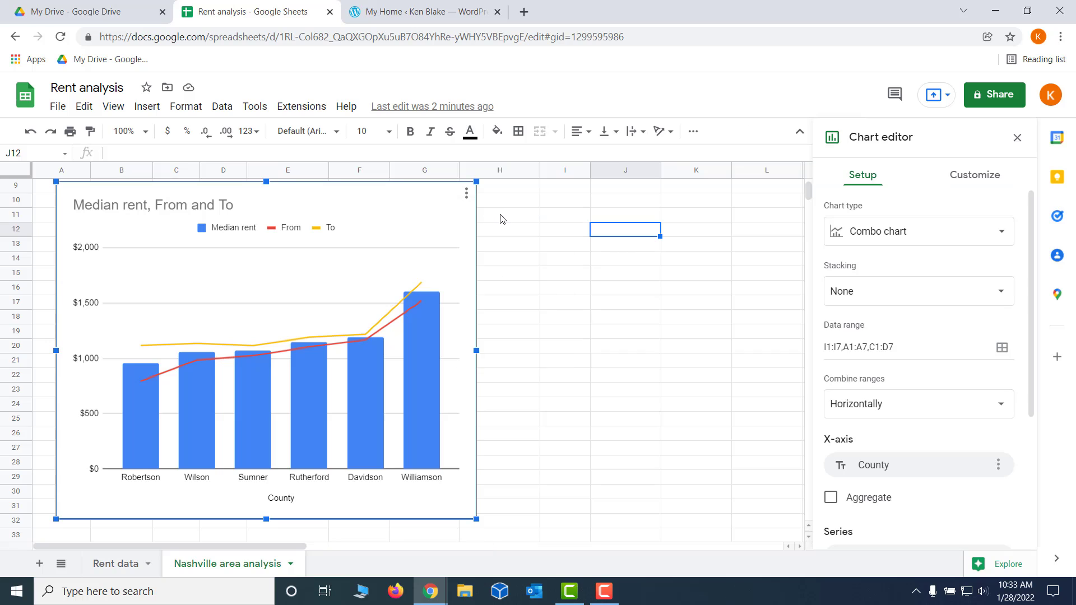
mouse_move(975, 176)
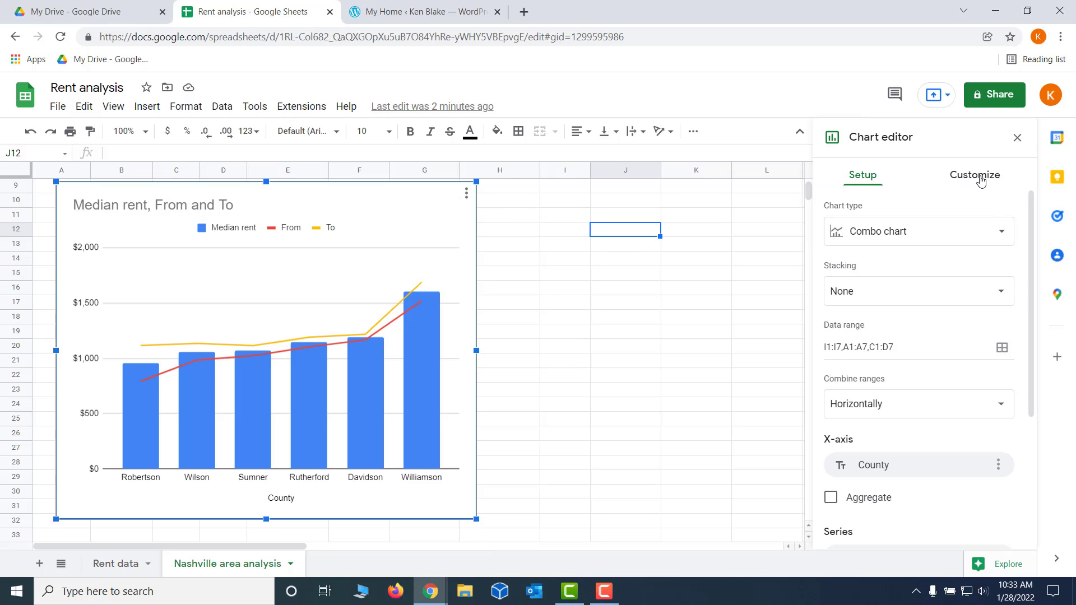
left_click(974, 175)
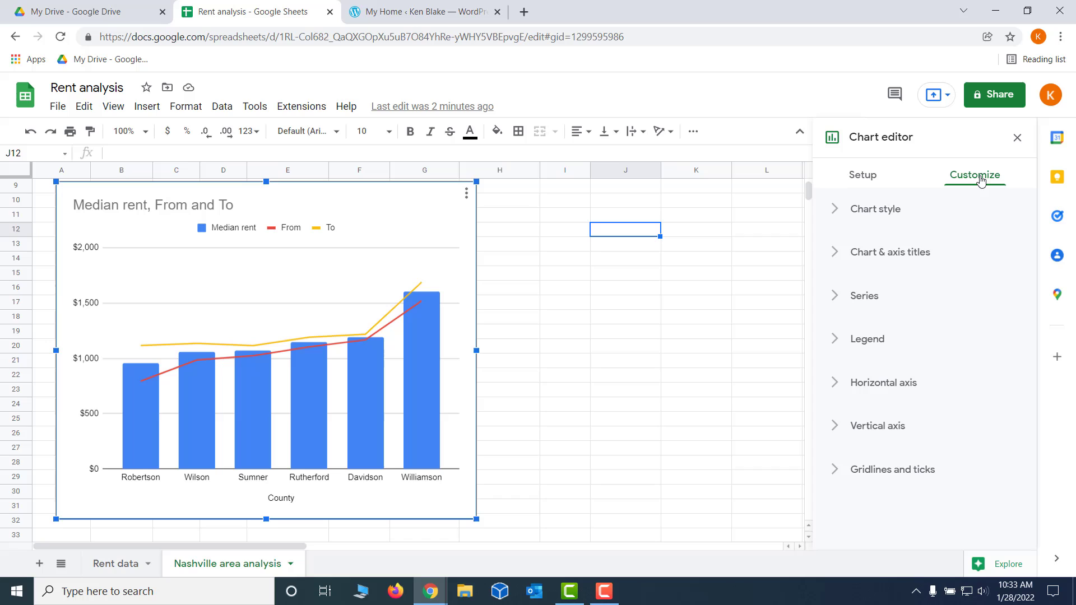
mouse_move(963, 192)
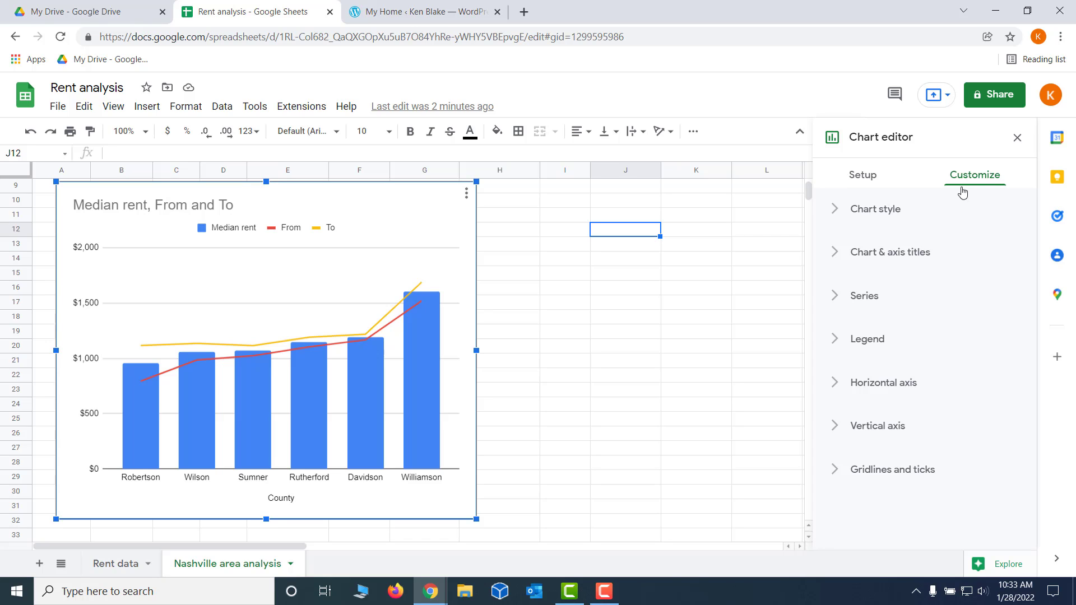
left_click(875, 209)
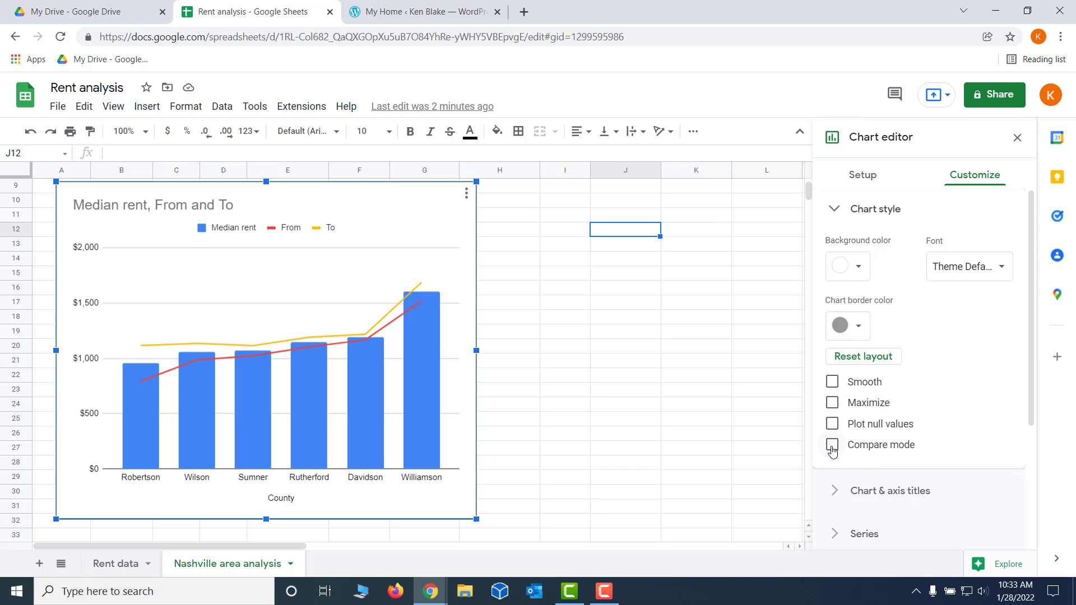
left_click(832, 444)
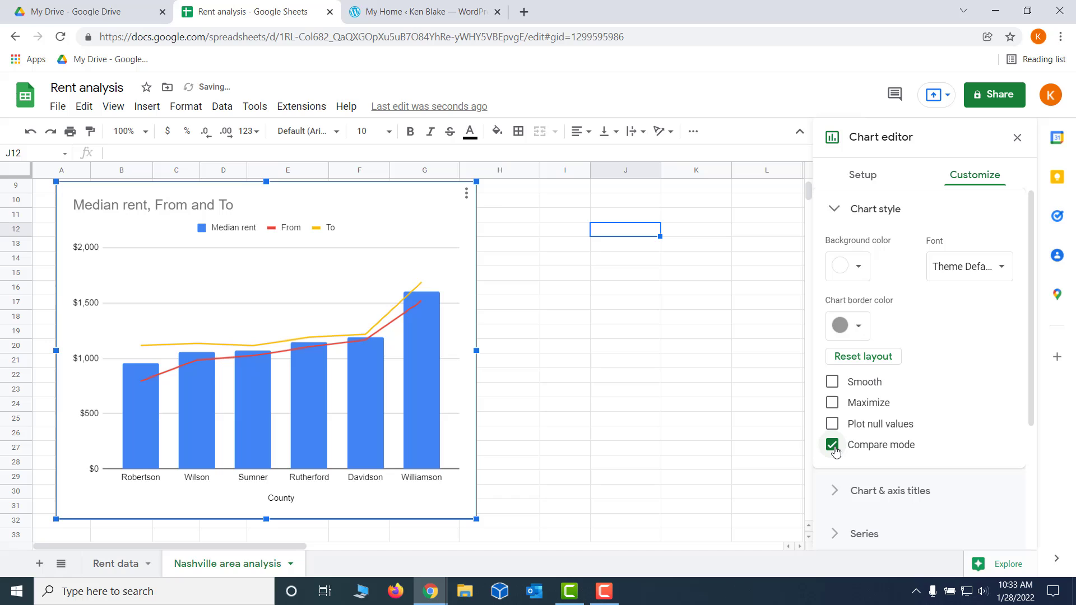
left_click(1016, 137)
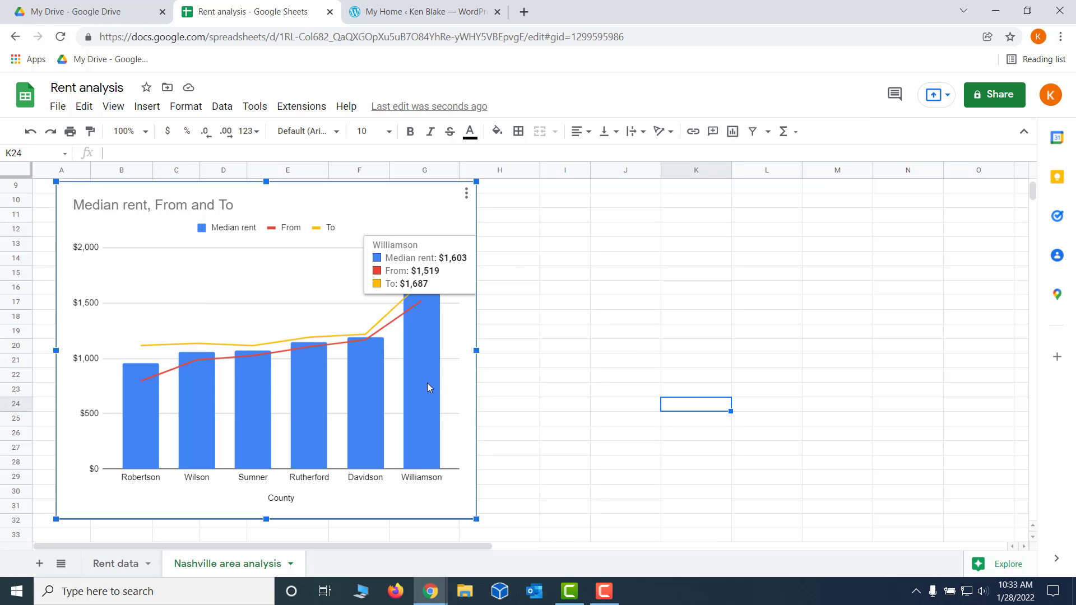
mouse_move(422, 392)
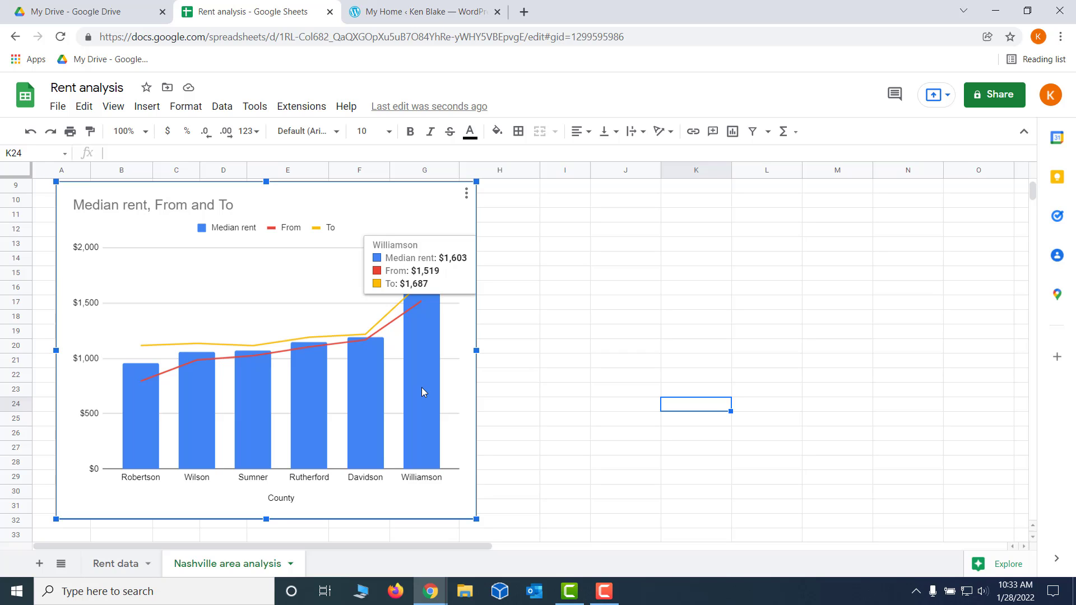
mouse_move(375, 396)
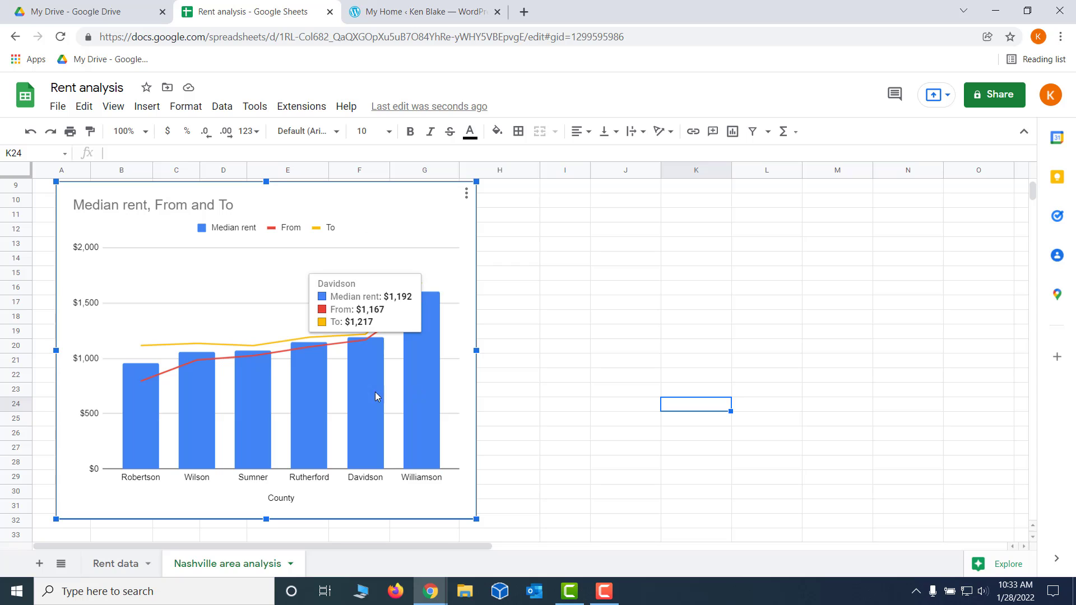
mouse_move(307, 414)
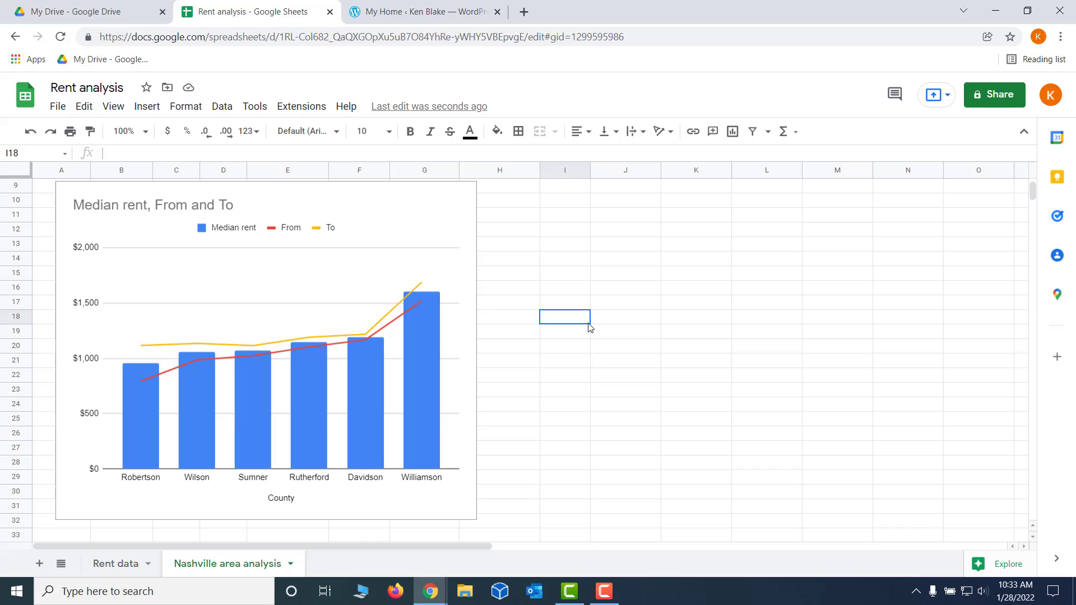
mouse_move(595, 289)
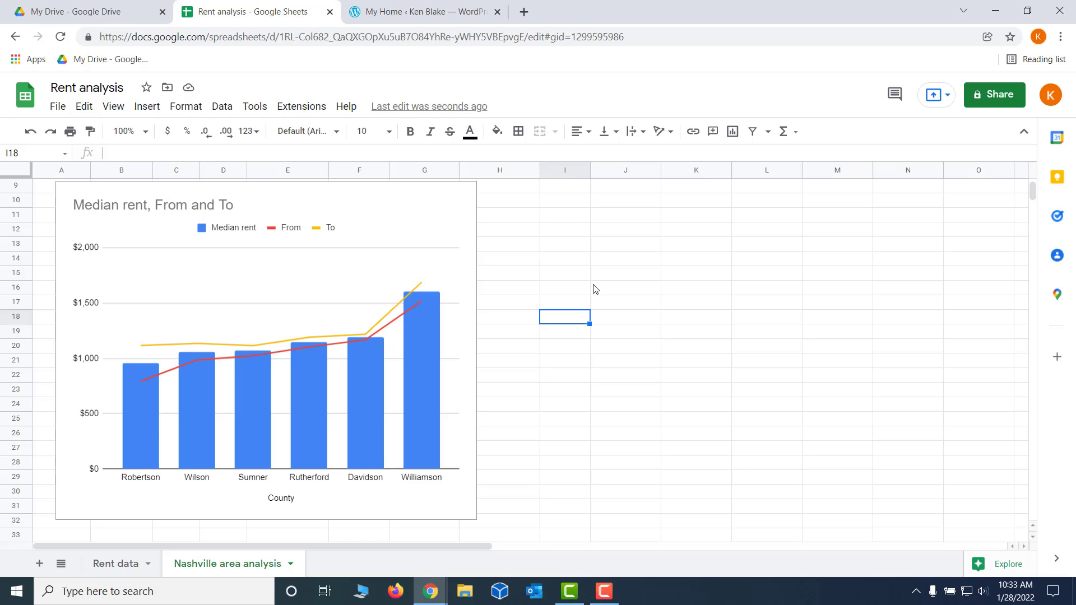
mouse_move(667, 596)
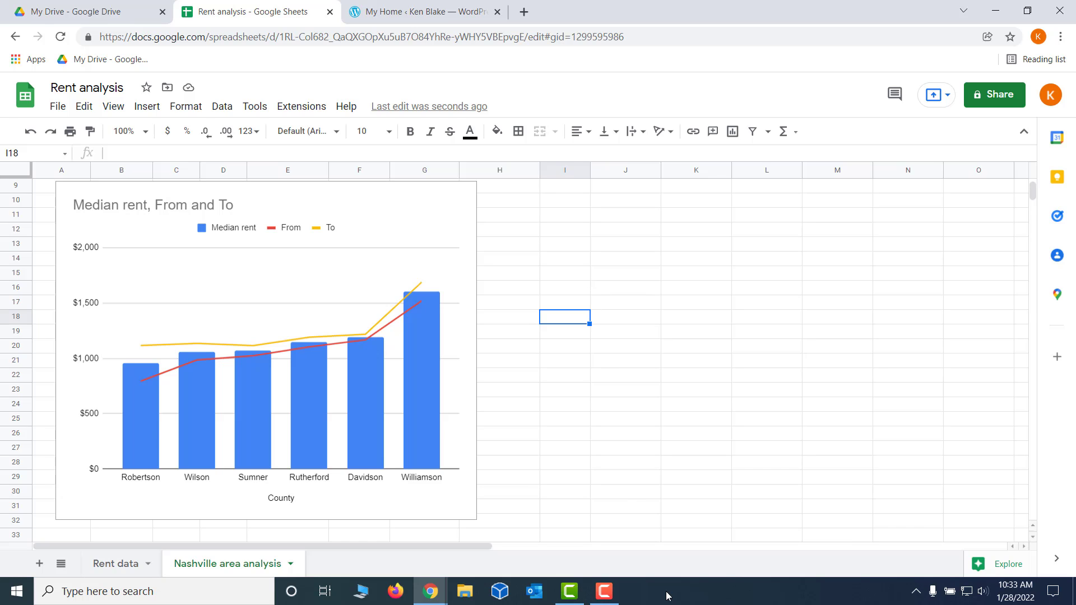